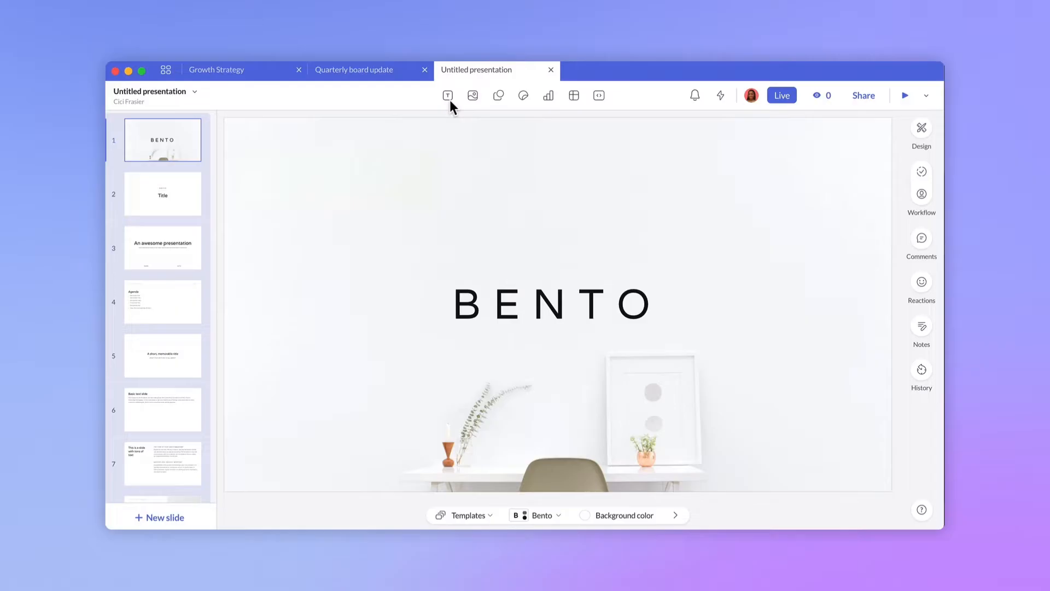
Browse the text styles, media library with its Giphy collection, and stickers.
left_click(447, 95)
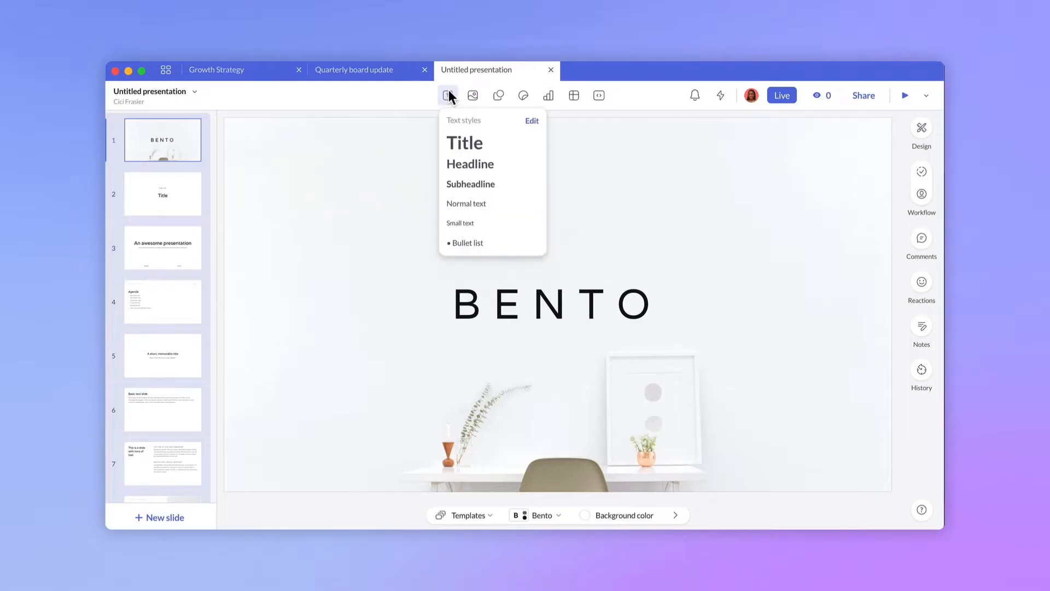
left_click(473, 95)
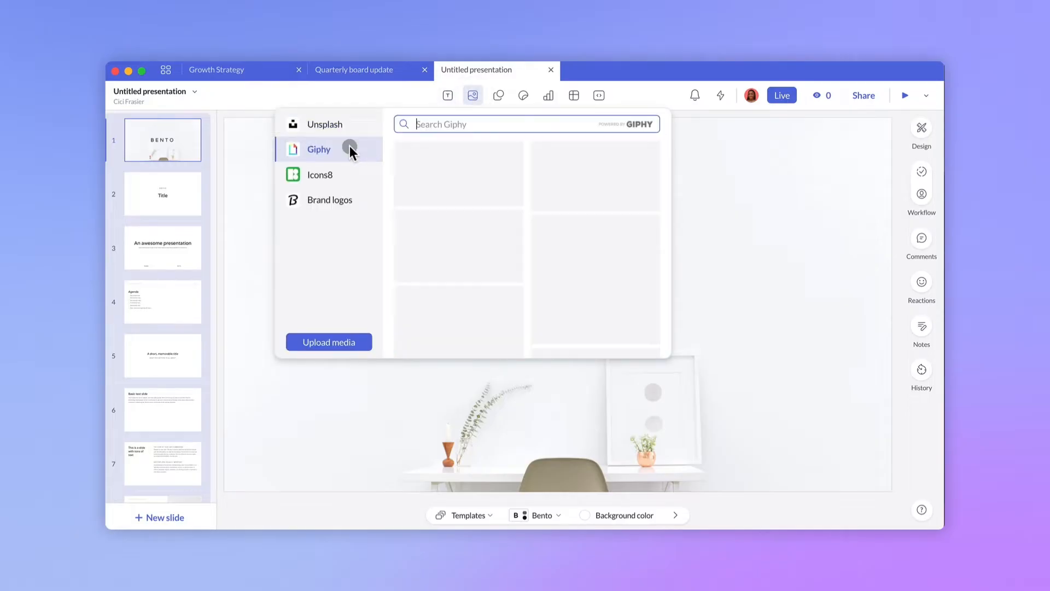
left_click(329, 199)
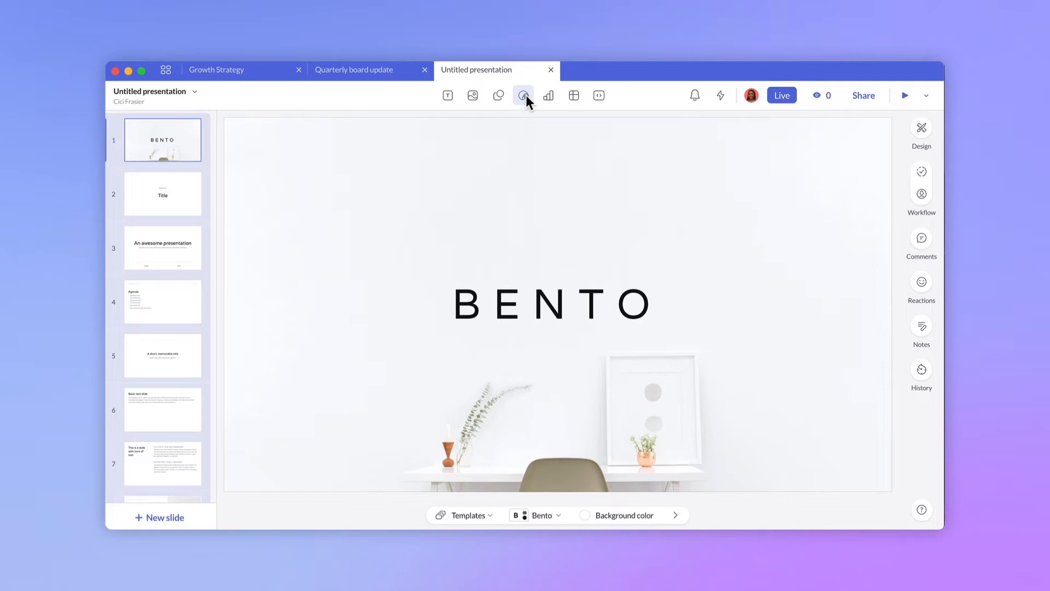
left_click(523, 95)
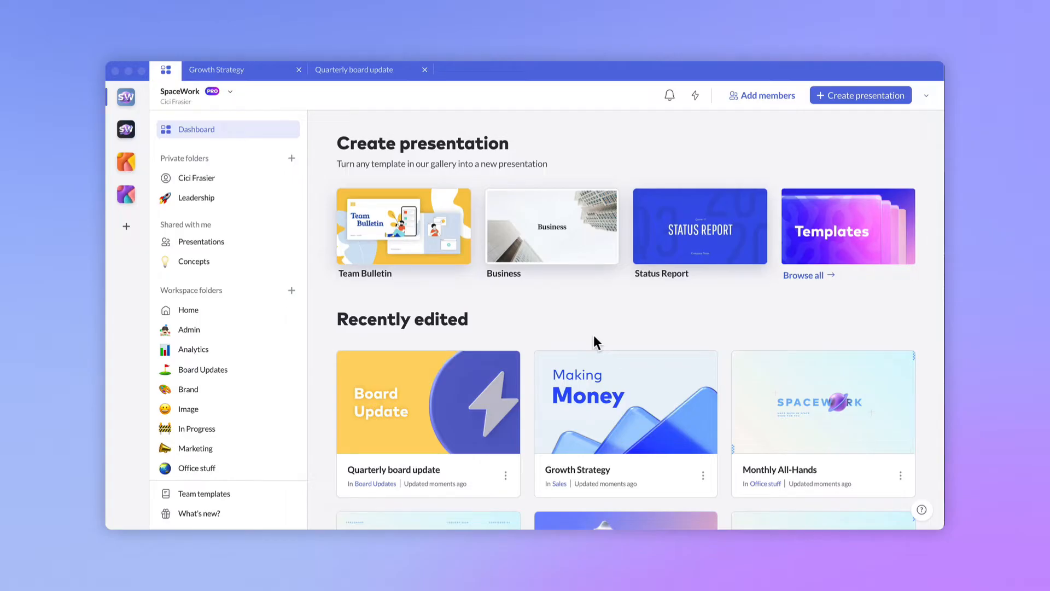
Create a new presentation from the Bento template in the template gallery.
left_click(860, 94)
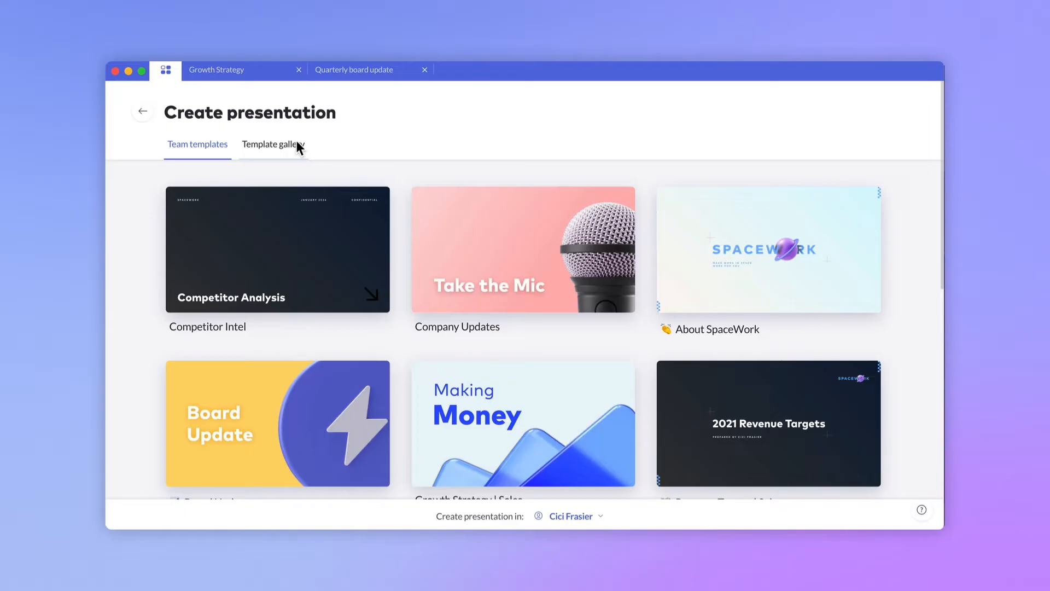
left_click(273, 144)
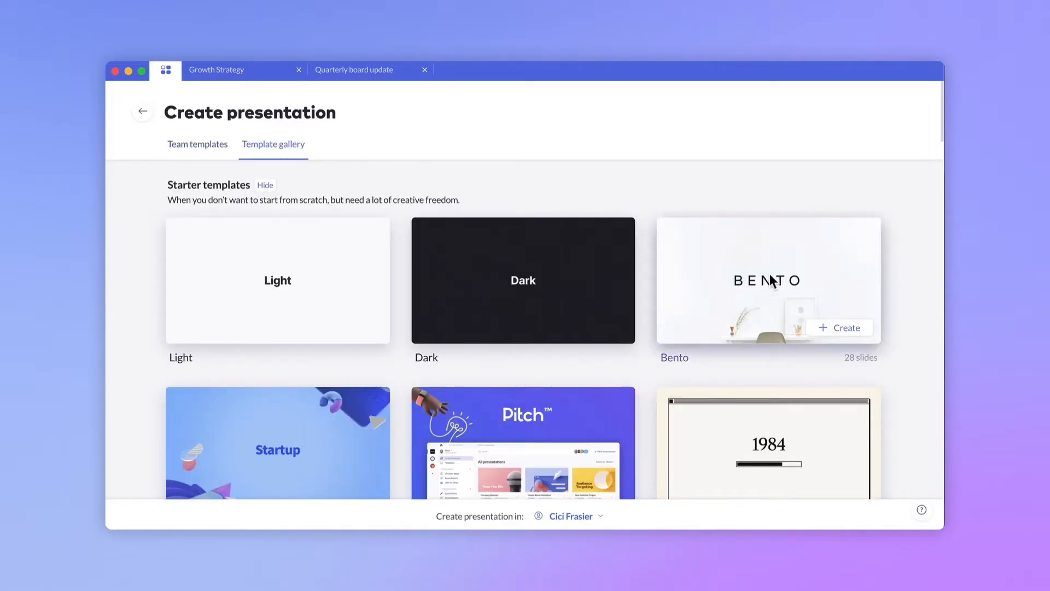
left_click(838, 328)
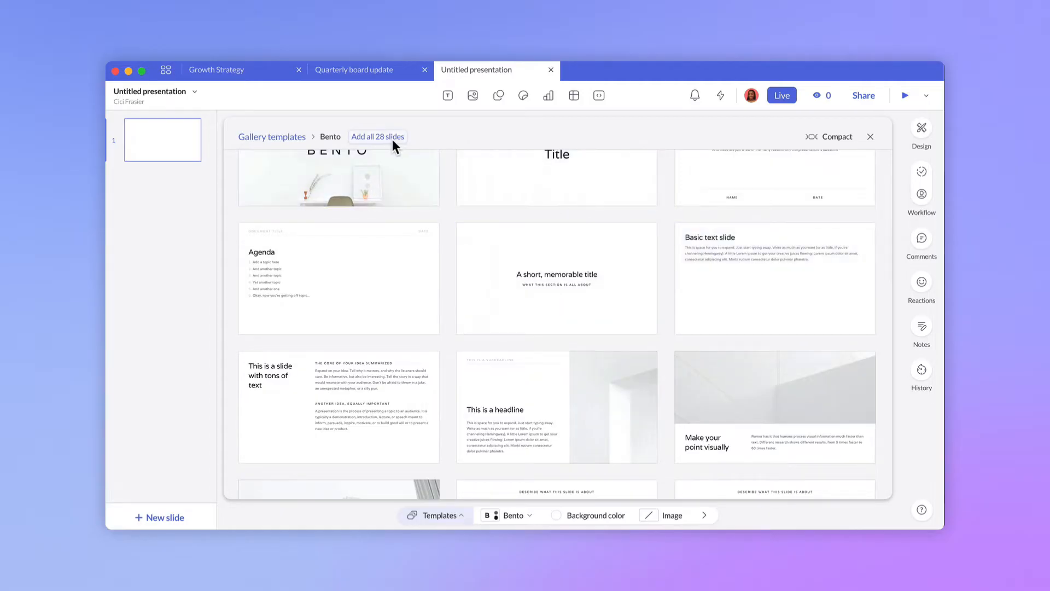
Add all 28 Bento template slides to the untitled deck.
left_click(377, 137)
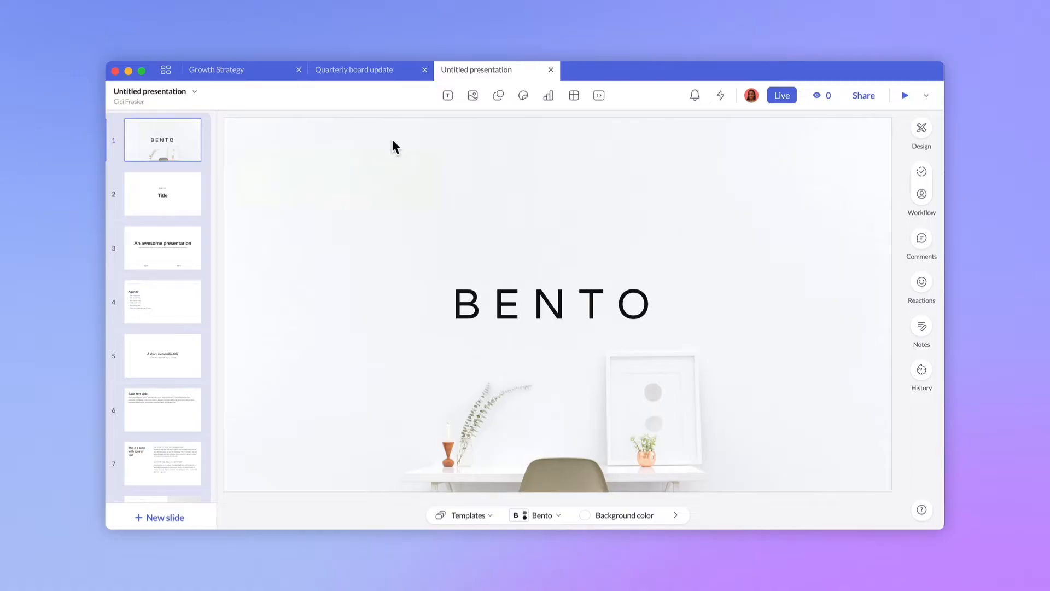
mouse_move(425, 142)
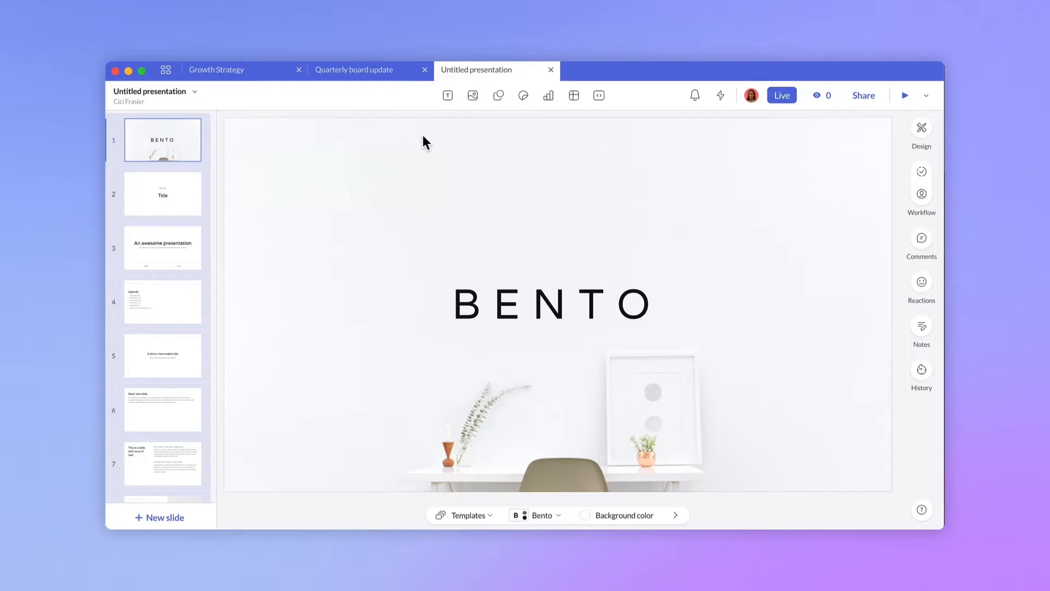
Browse Text styles and Media (Unsplash, Giphy, Brand logos), then view the Shapes collection.
left_click(447, 96)
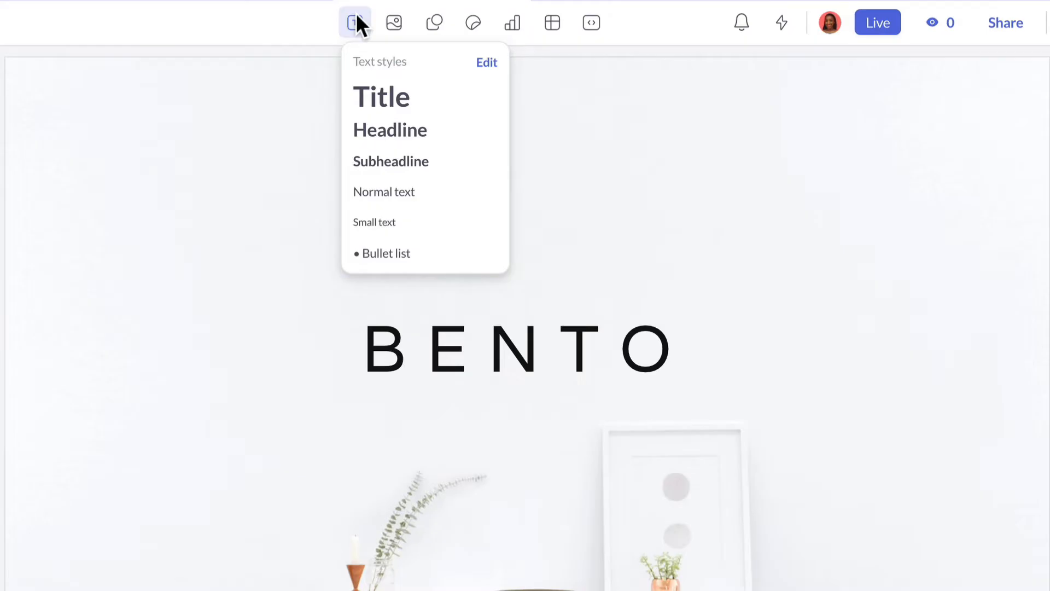
left_click(394, 22)
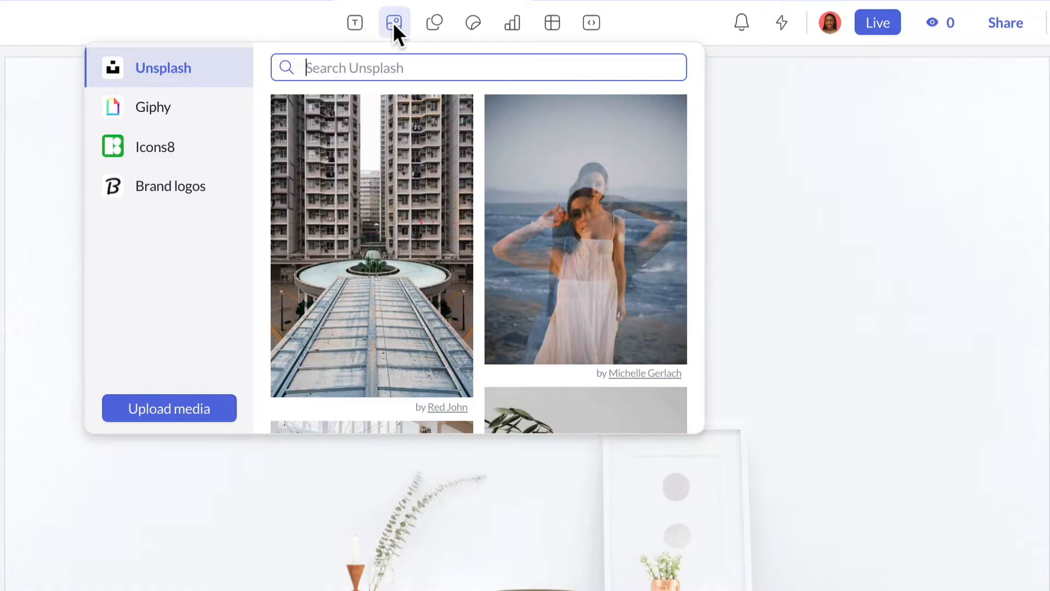
left_click(153, 107)
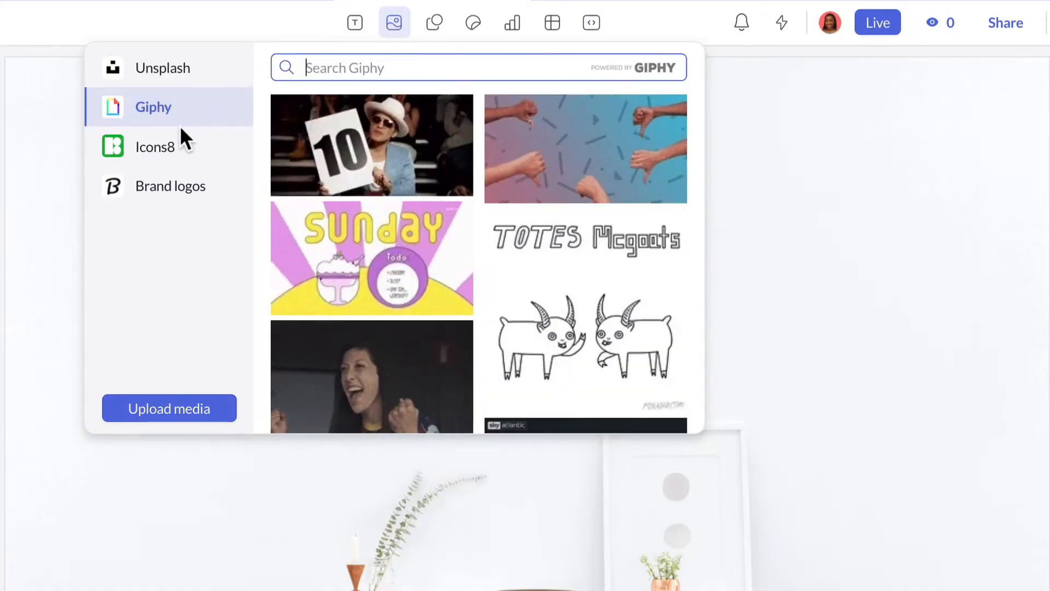
left_click(171, 186)
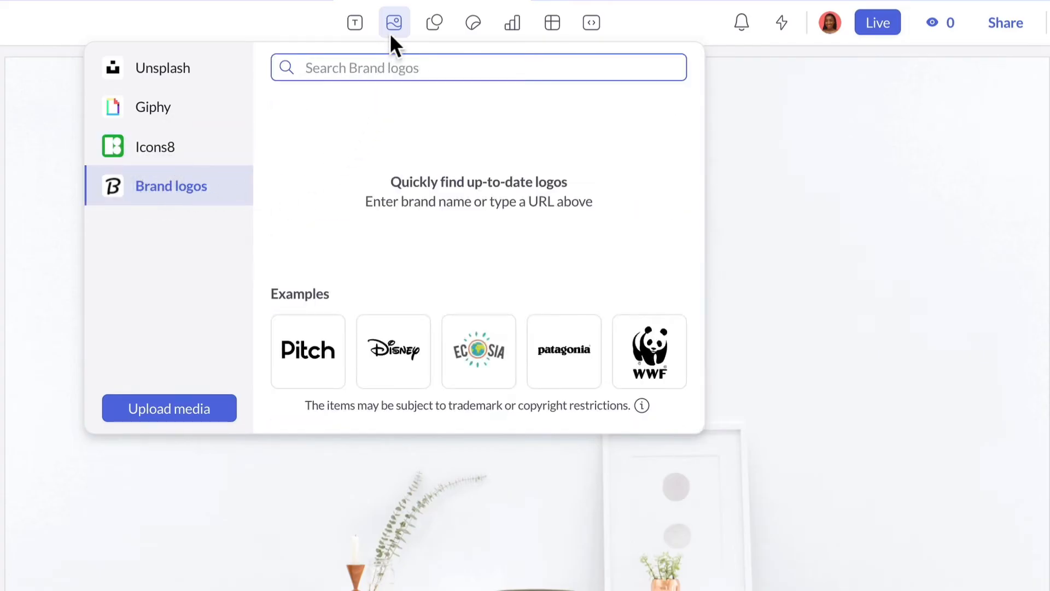
left_click(433, 22)
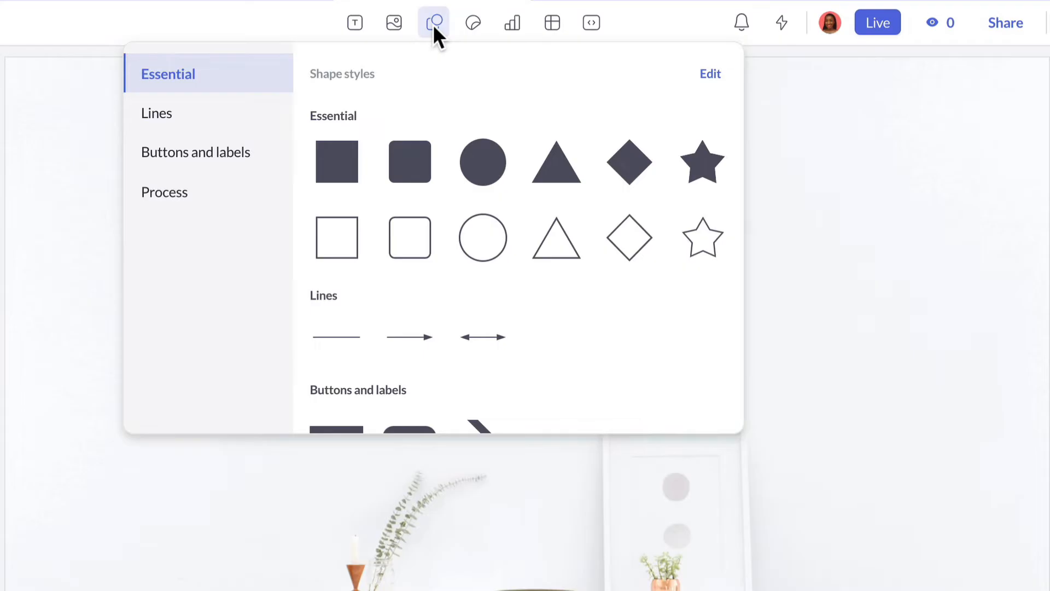
Browse the Teamwork and Graph Monsters sticker collections.
left_click(473, 22)
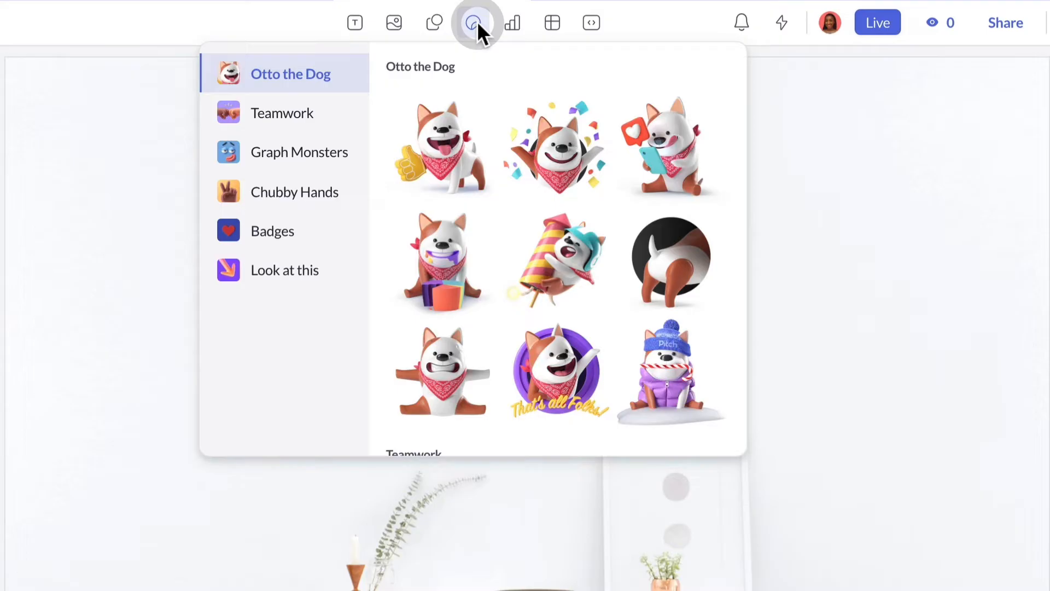
left_click(282, 113)
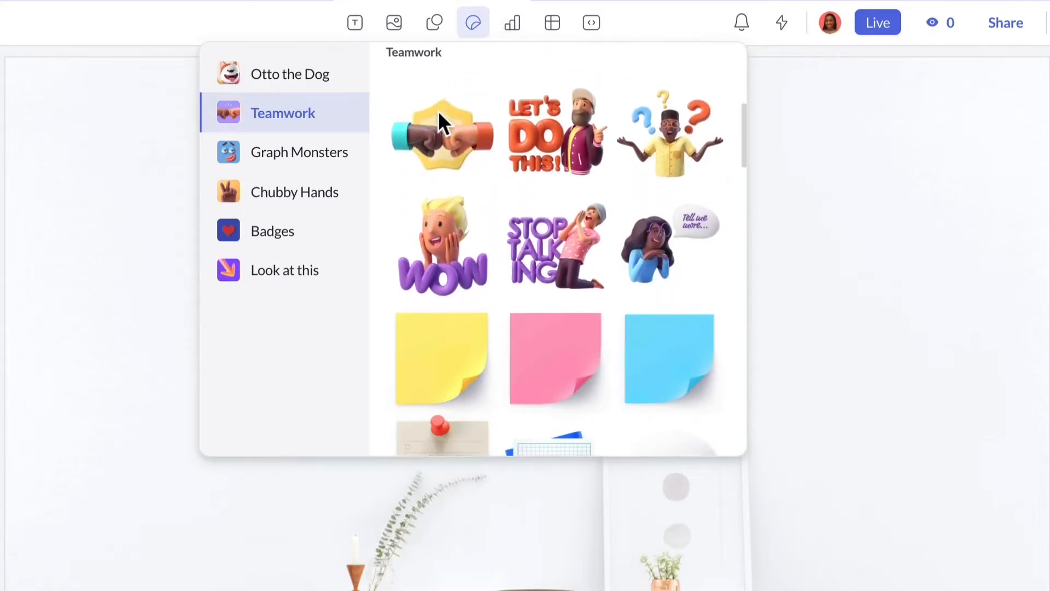
left_click(300, 152)
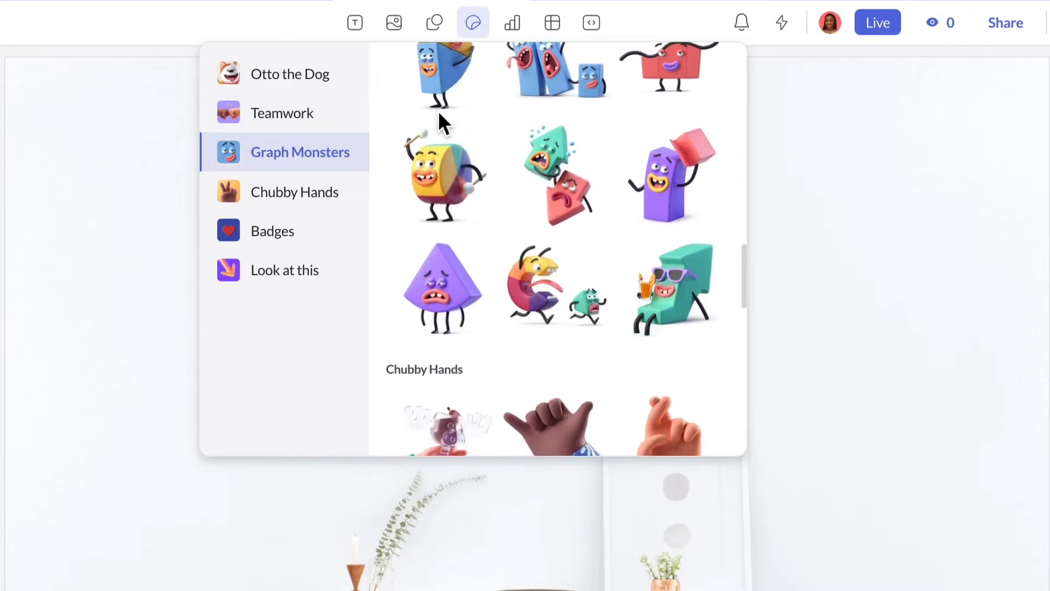
left_click(513, 22)
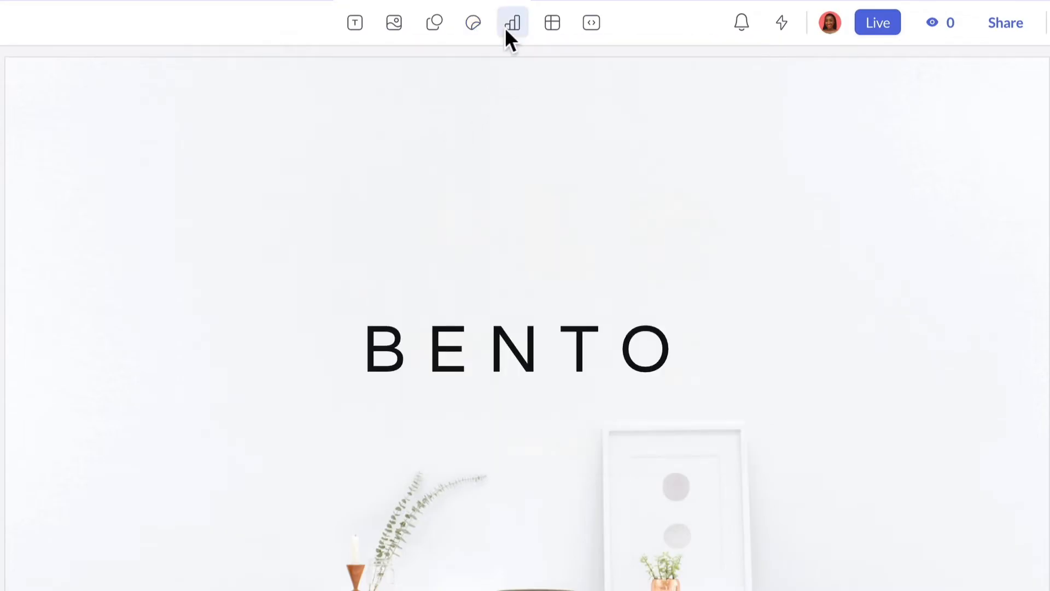
View the Google Sheets and Google Analytics chart imports, then show the table size grid.
left_click(512, 23)
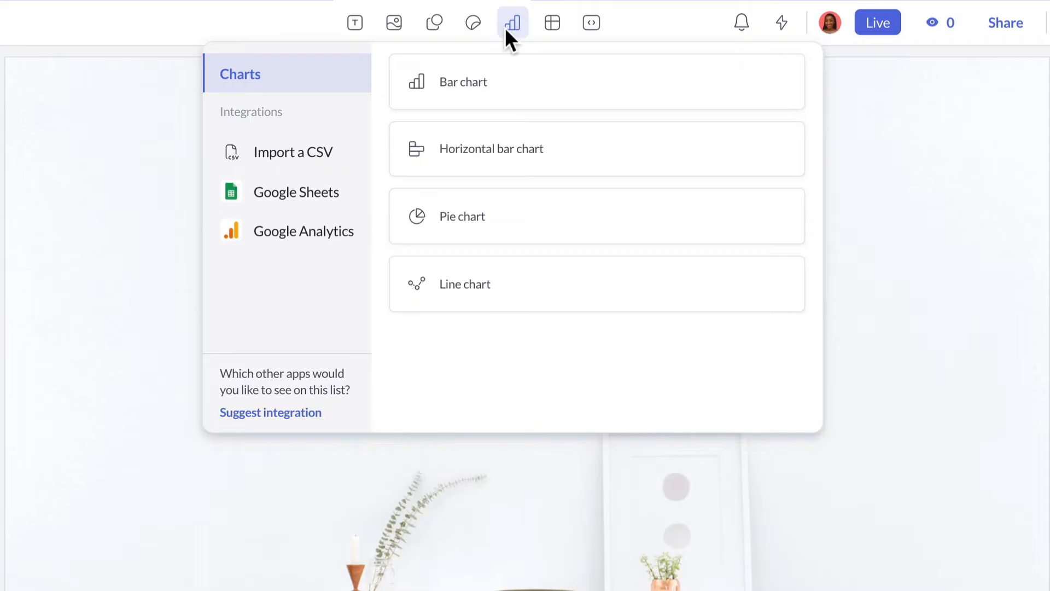
mouse_move(356, 139)
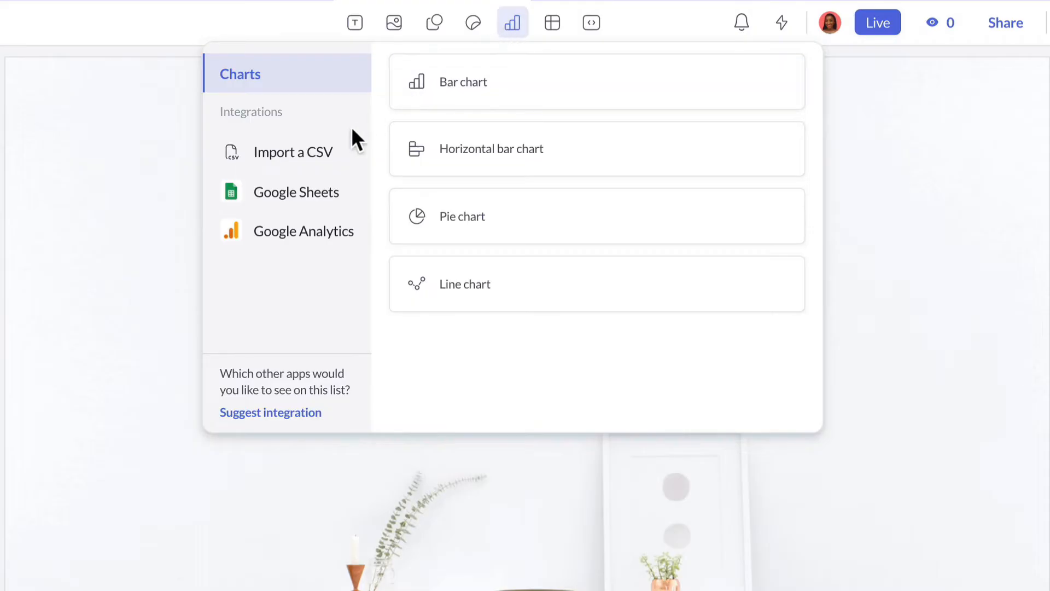
left_click(297, 192)
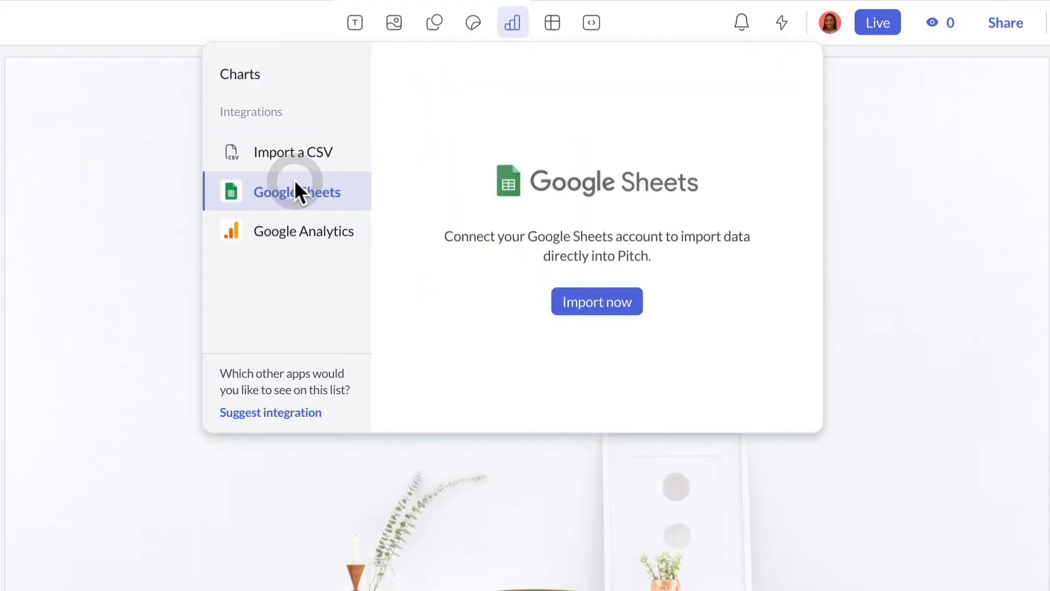
left_click(302, 231)
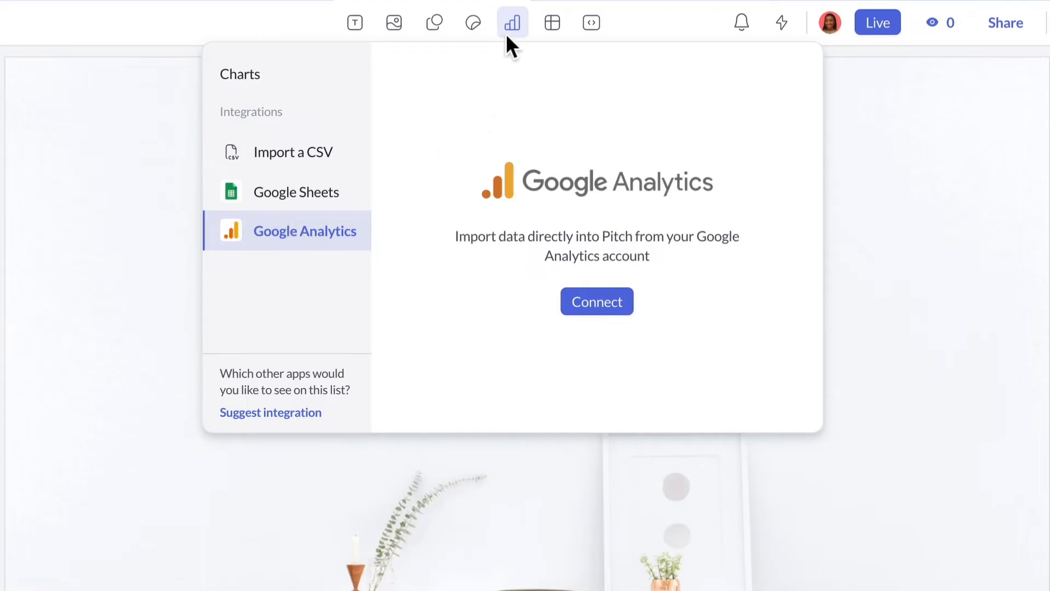
left_click(552, 22)
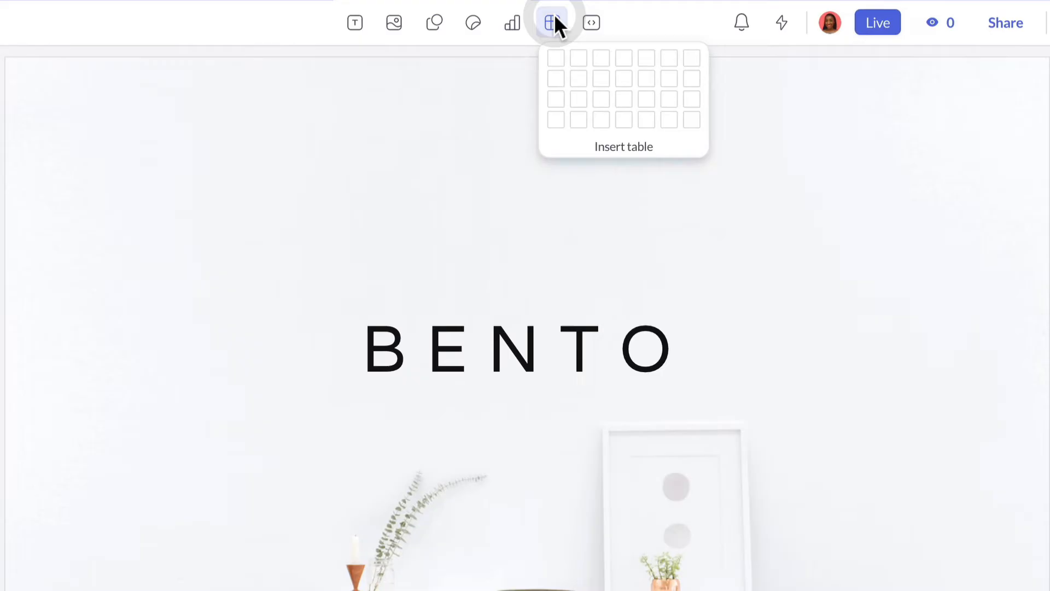
mouse_move(727, 194)
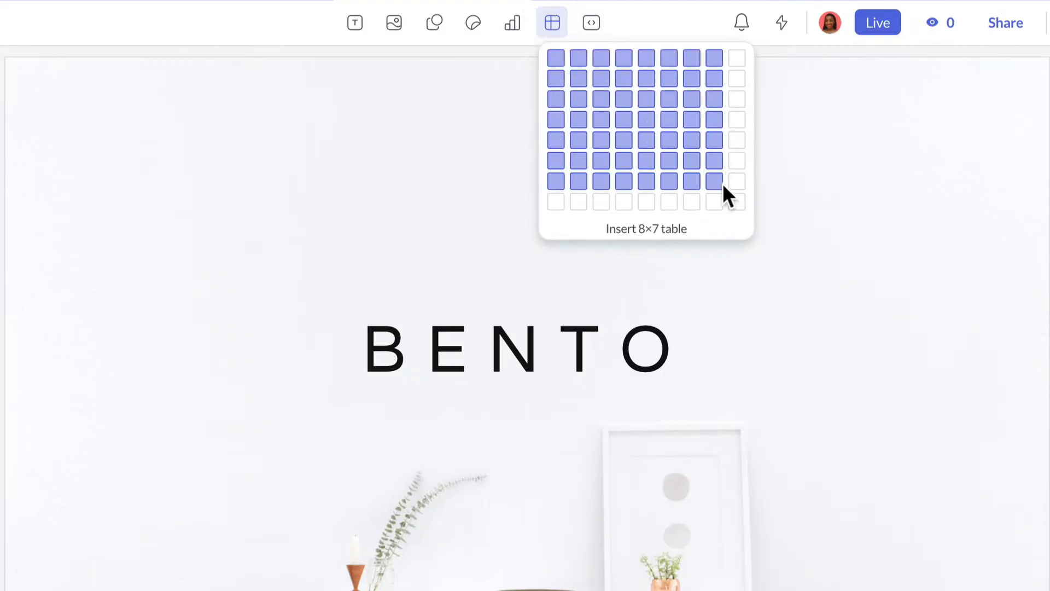
mouse_move(598, 67)
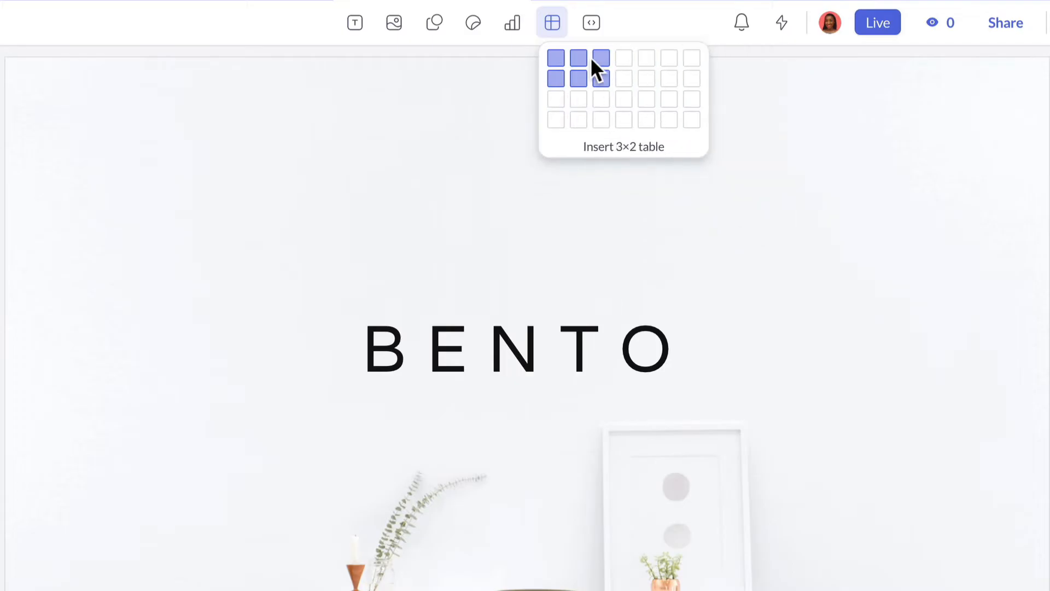
mouse_move(590, 23)
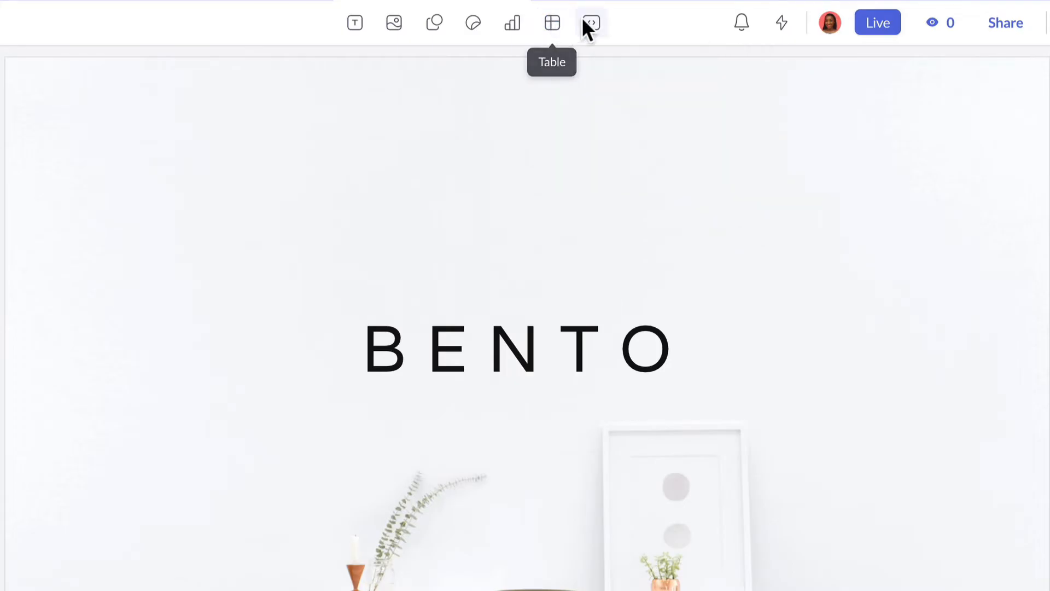
View the Loom video embedding option, then dismiss the embed menu.
left_click(591, 22)
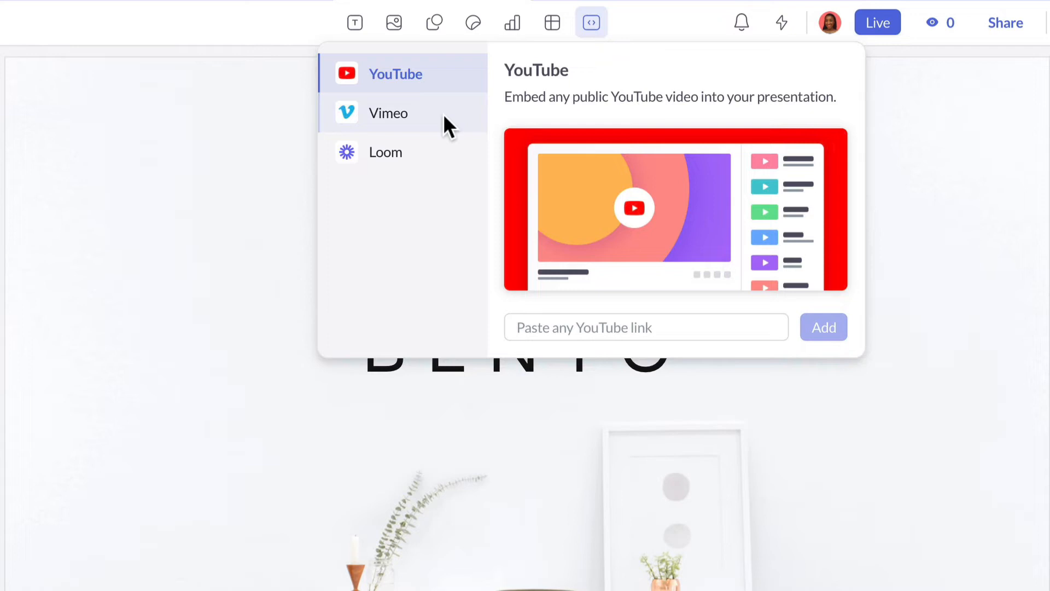
left_click(385, 152)
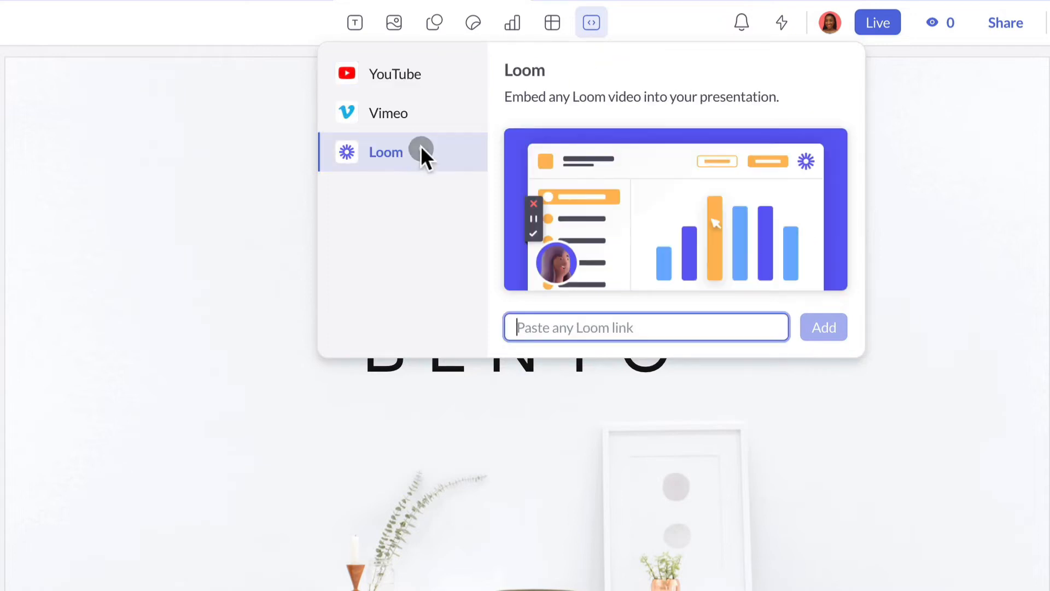
left_click(591, 22)
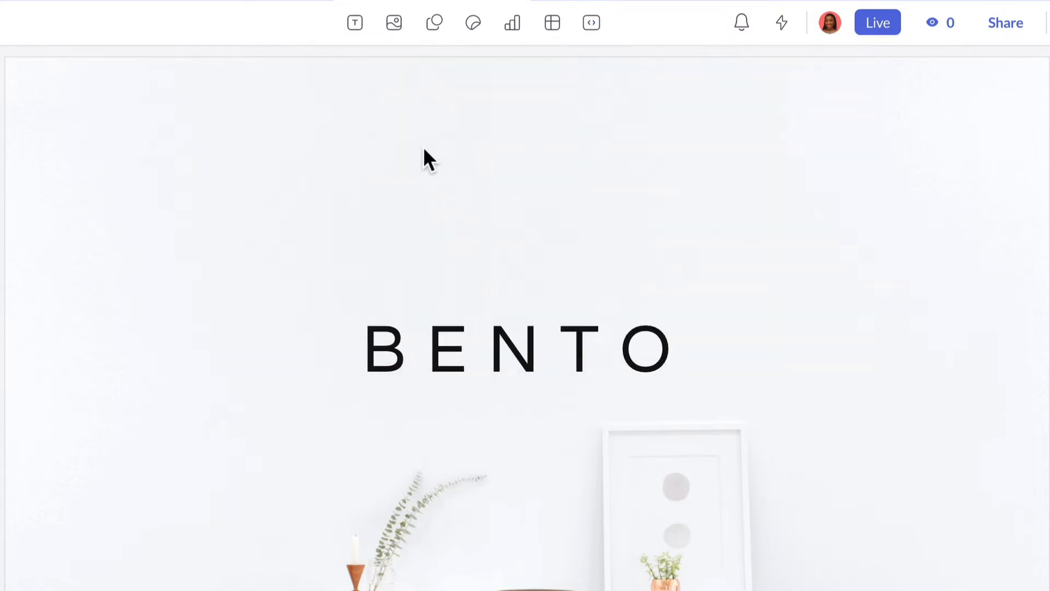
Show the BENTO title slide's design settings: background, Bento style, slide numbers.
left_click(1015, 77)
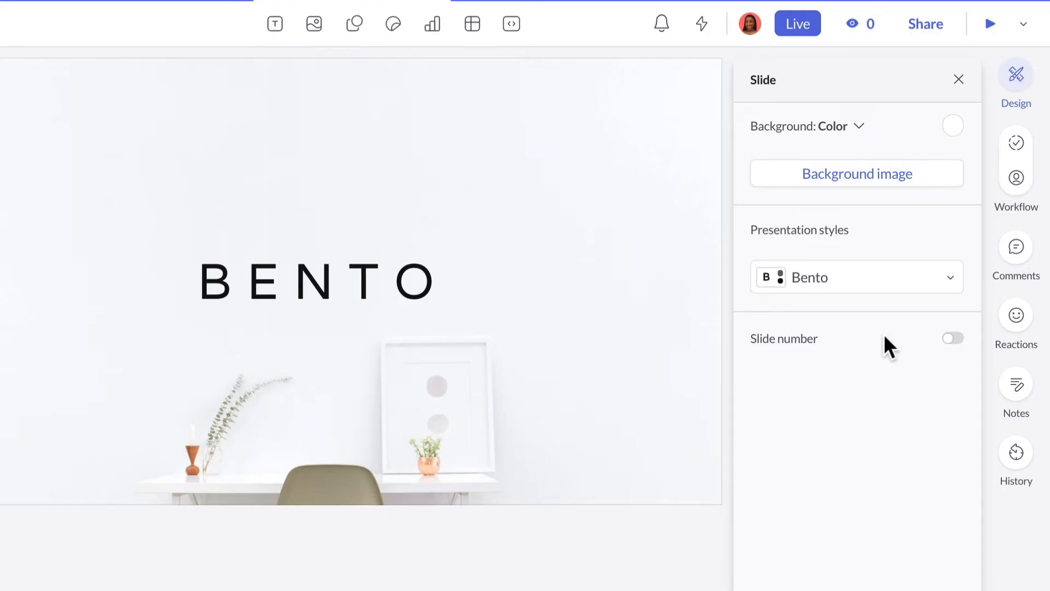
mouse_move(1016, 75)
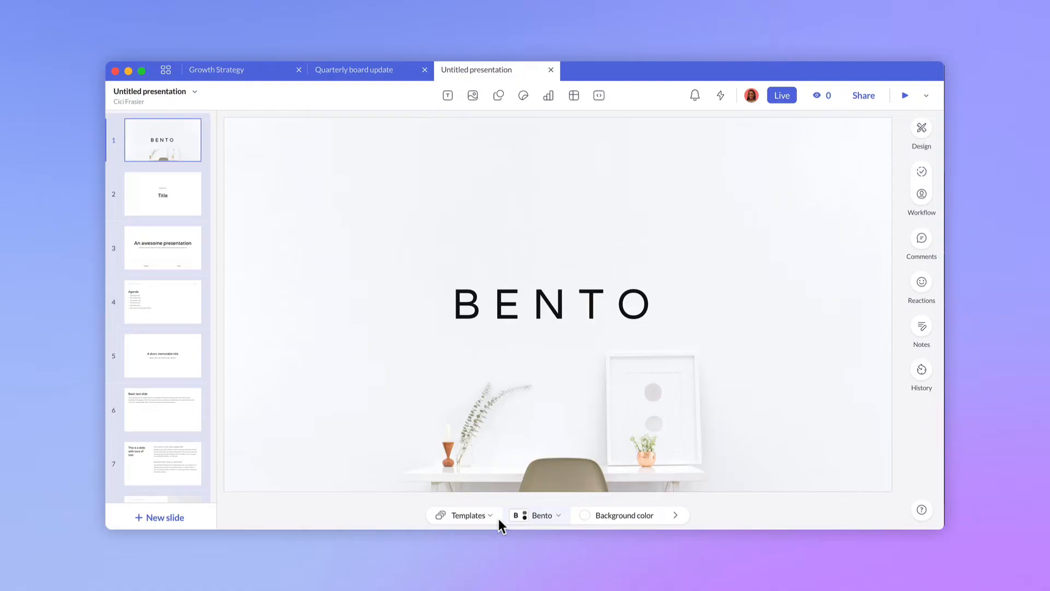
Add all Bento gallery template slides to the Editing overview deck.
left_click(464, 515)
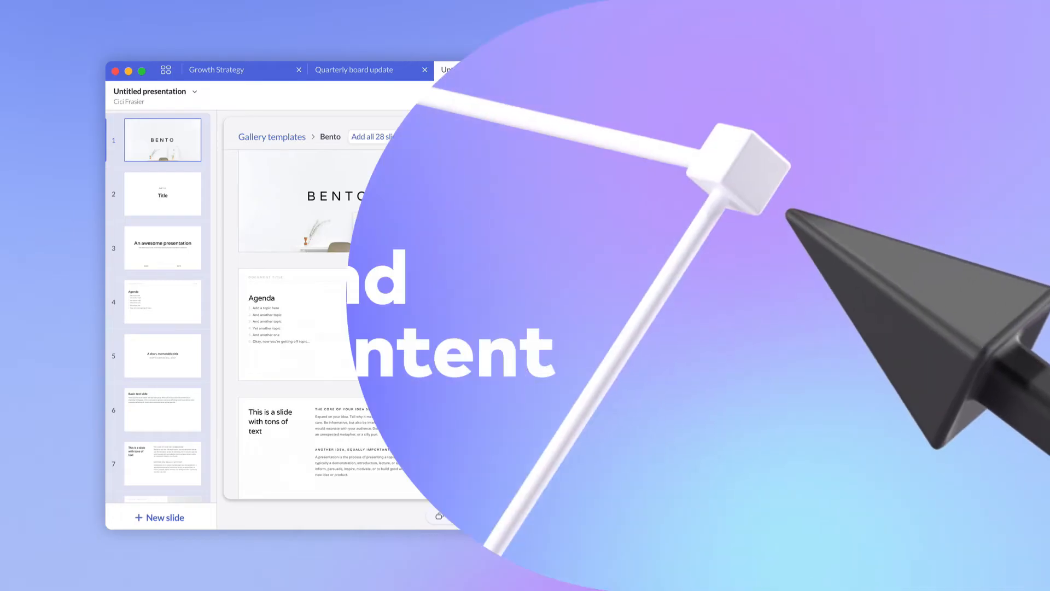
left_click(498, 69)
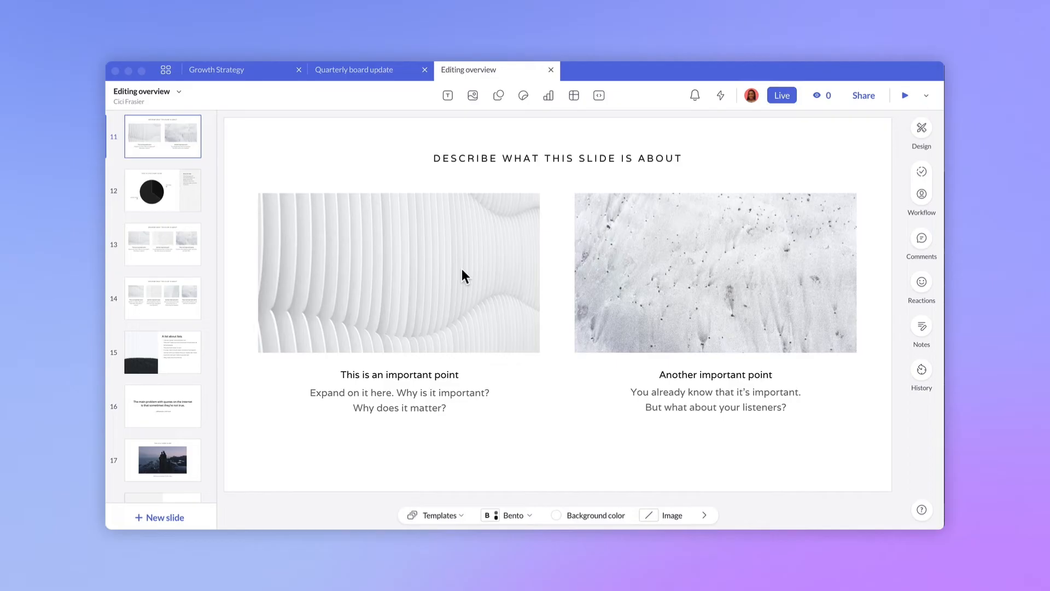
Replace slide 11's left photo with a Golden Gate Bridge image from Unsplash.
left_click(399, 273)
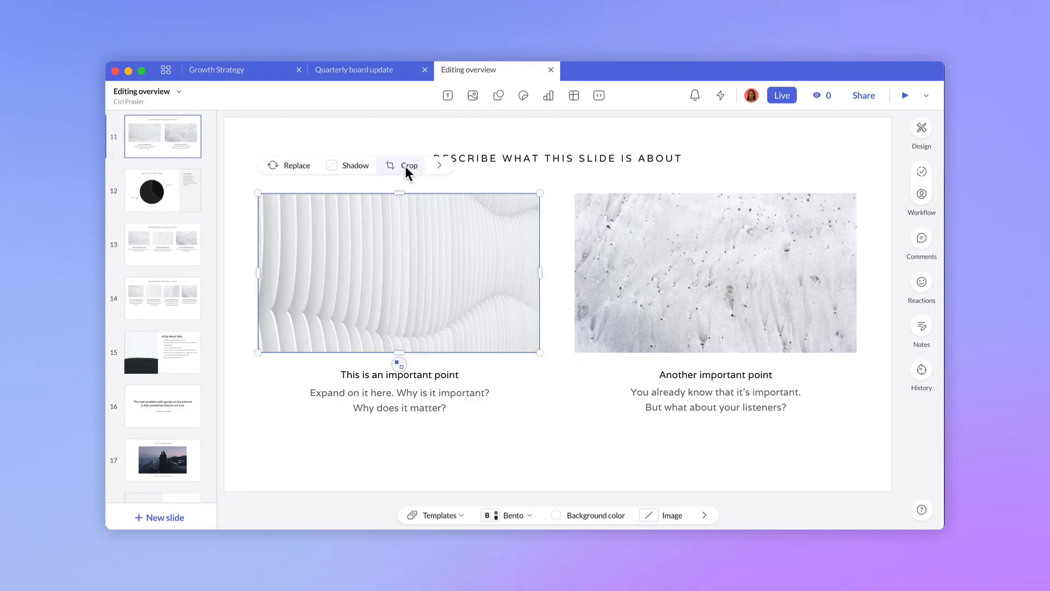
left_click(296, 165)
type("san francisco")
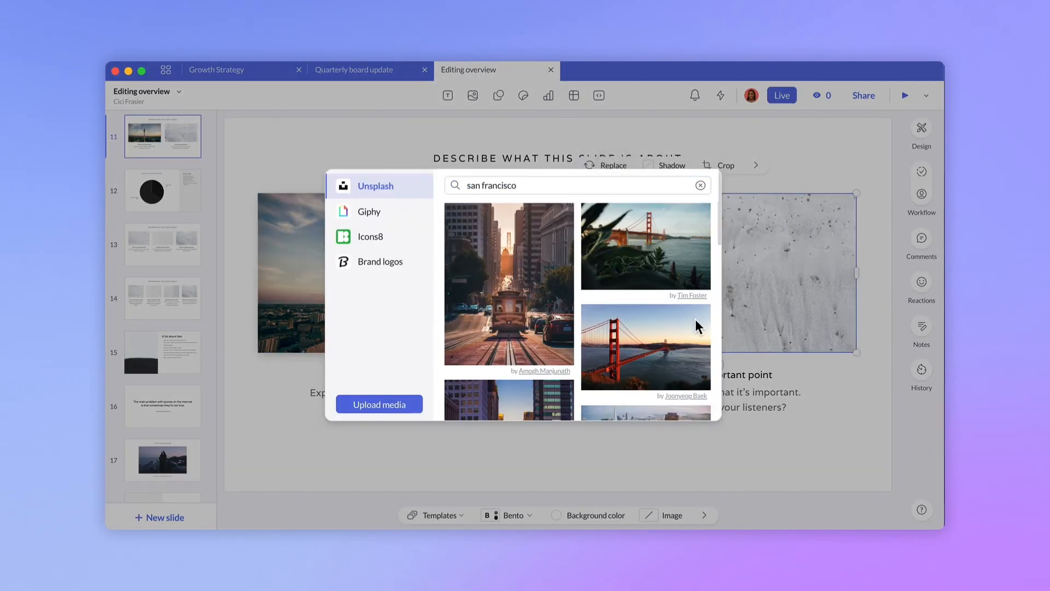
left_click(645, 346)
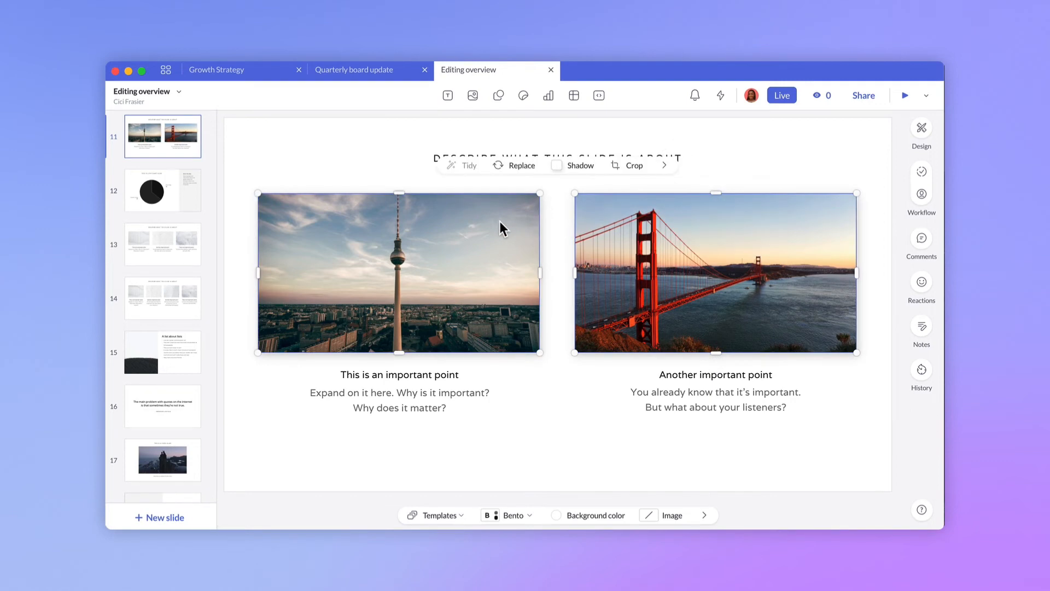
Turn on Shadow for both photos in the image settings.
left_click(922, 130)
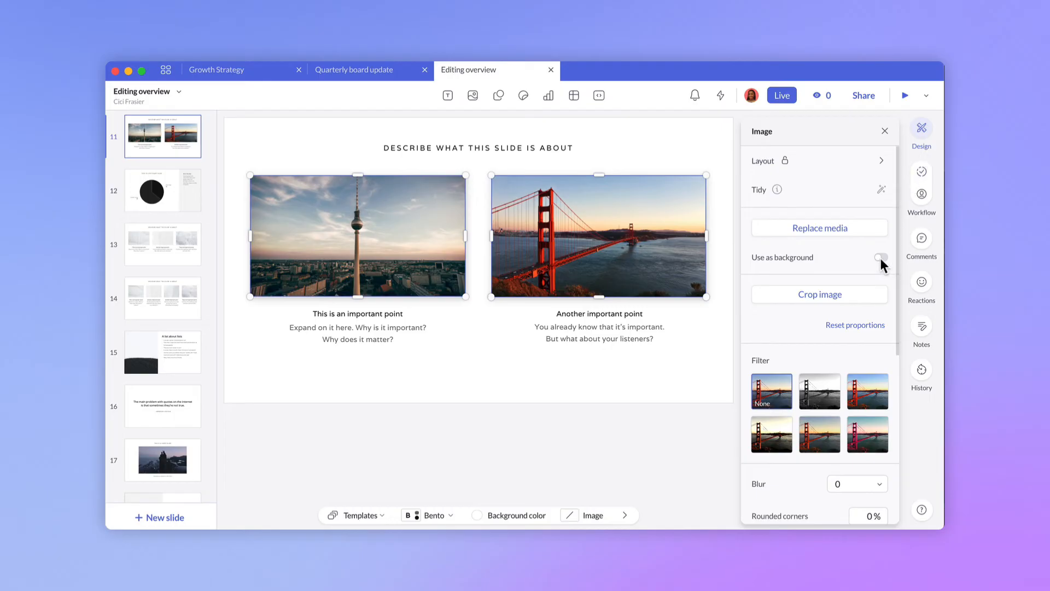
scroll("down", 3)
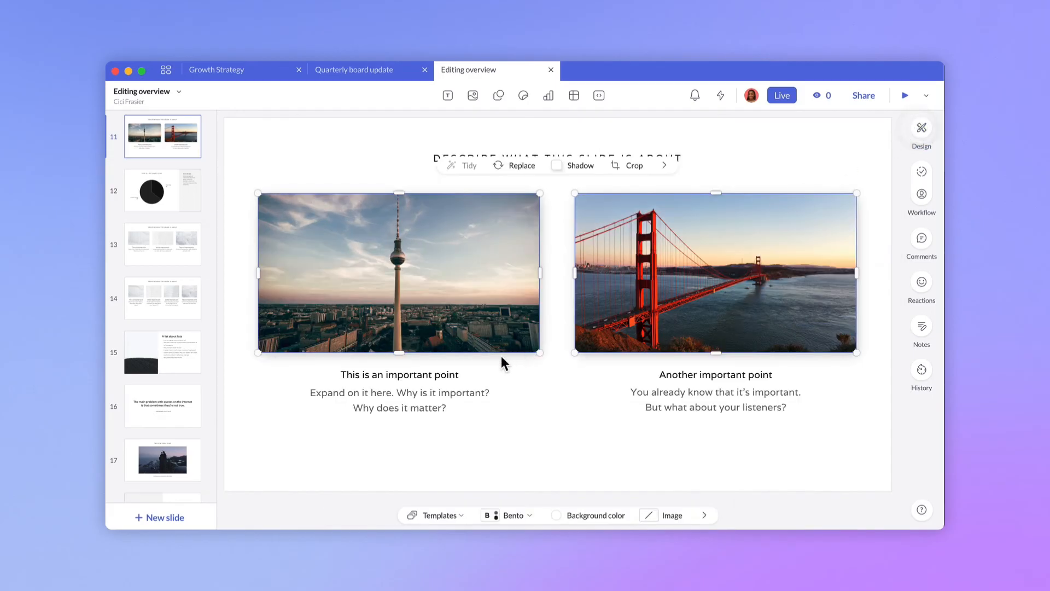
left_click(399, 373)
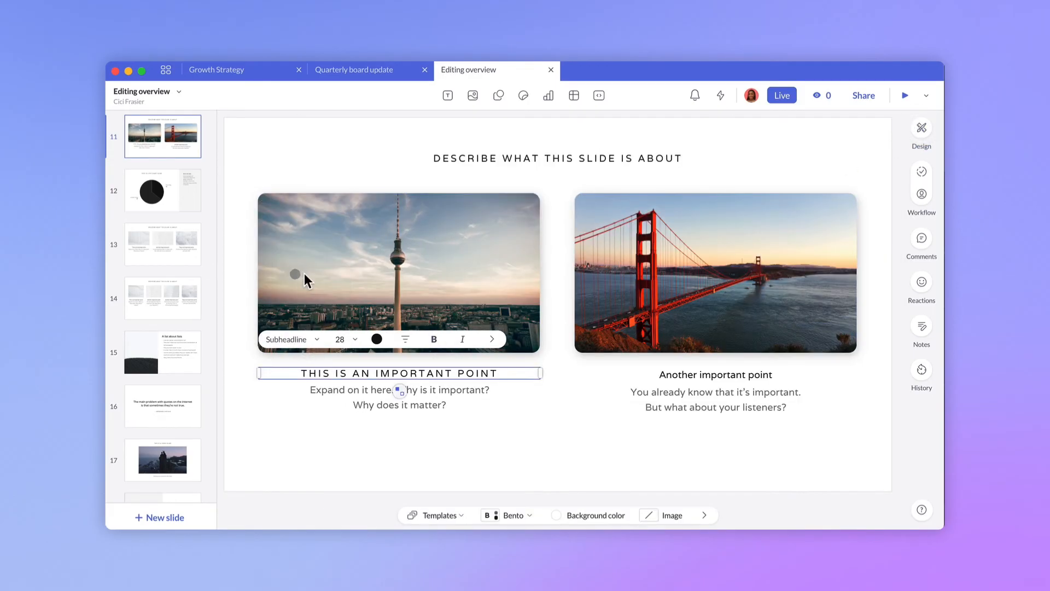
Apply the Subheadline text style to the right photo's caption heading.
left_click(716, 373)
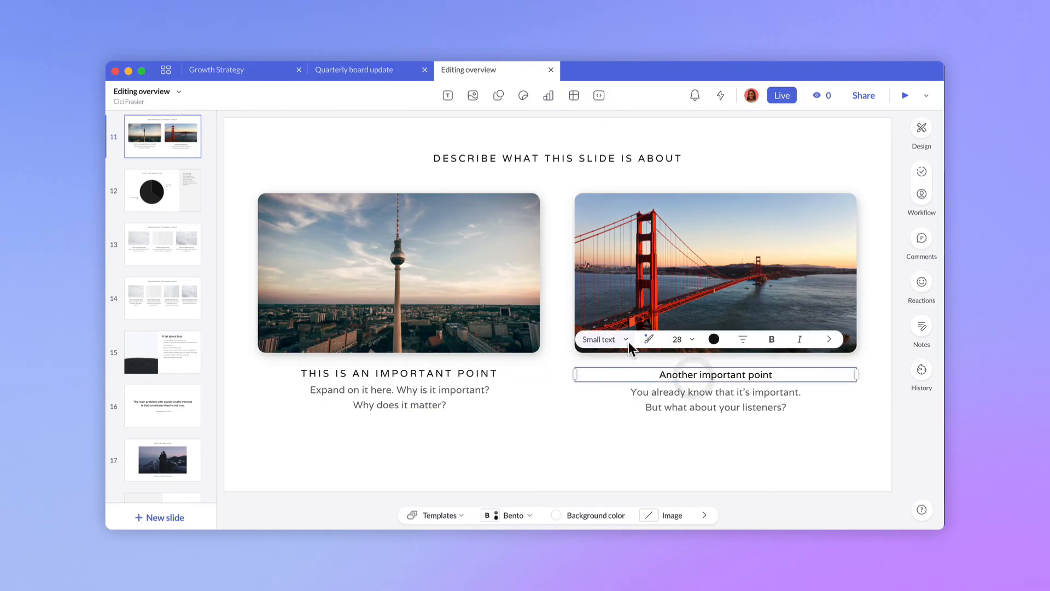
left_click(600, 339)
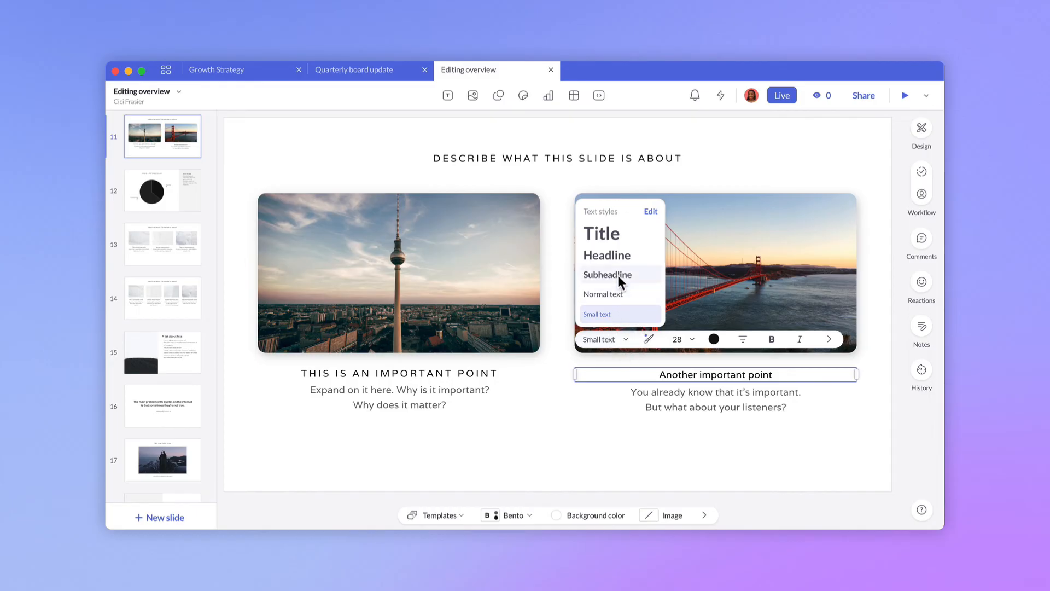
left_click(606, 275)
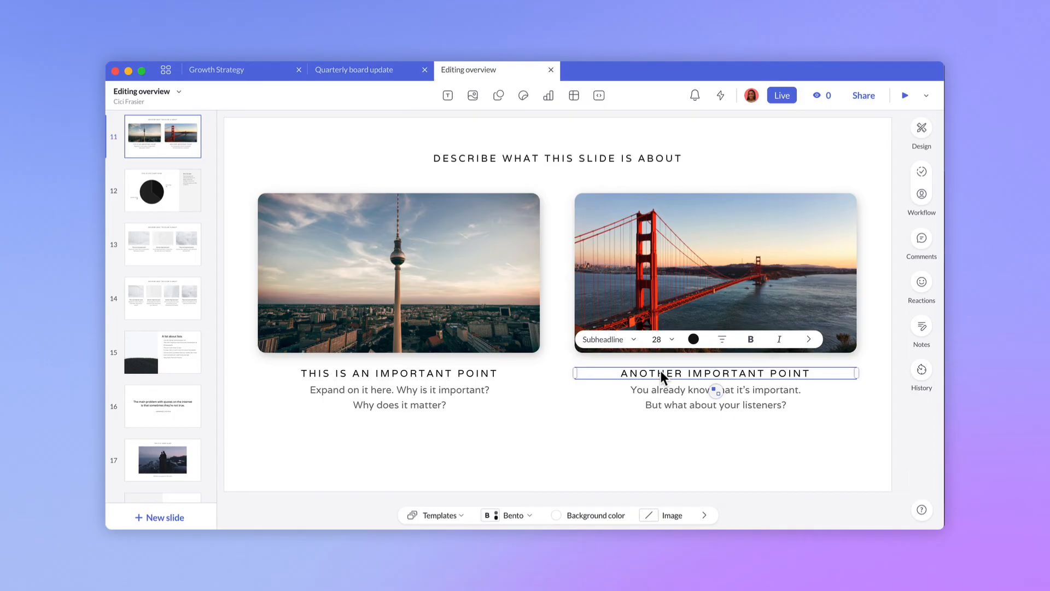
Select the word ANOTHER in the caption, then move to slide 12's pie chart.
double_click(651, 372)
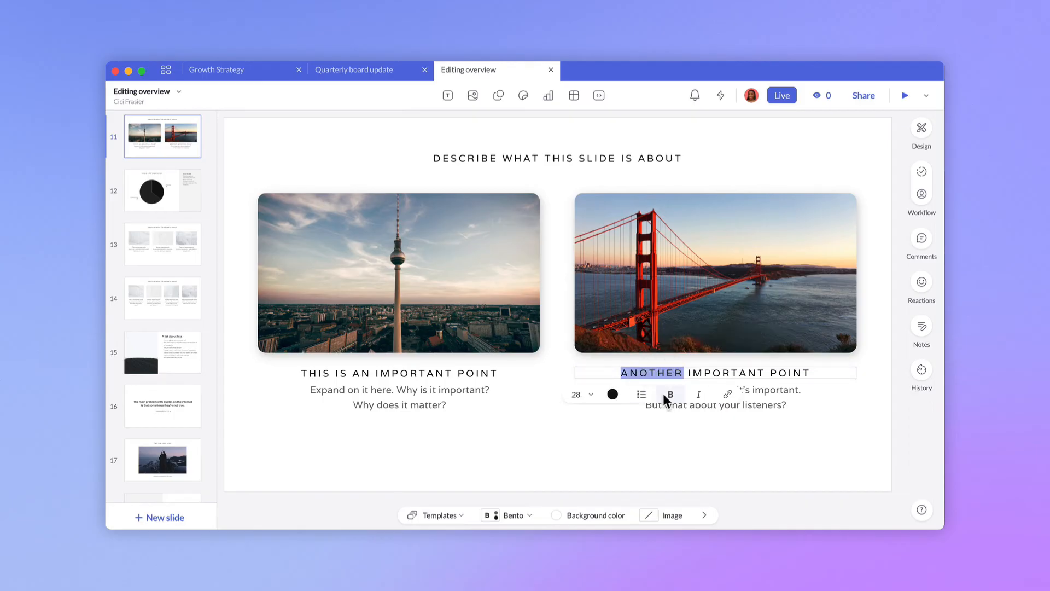
left_click(726, 394)
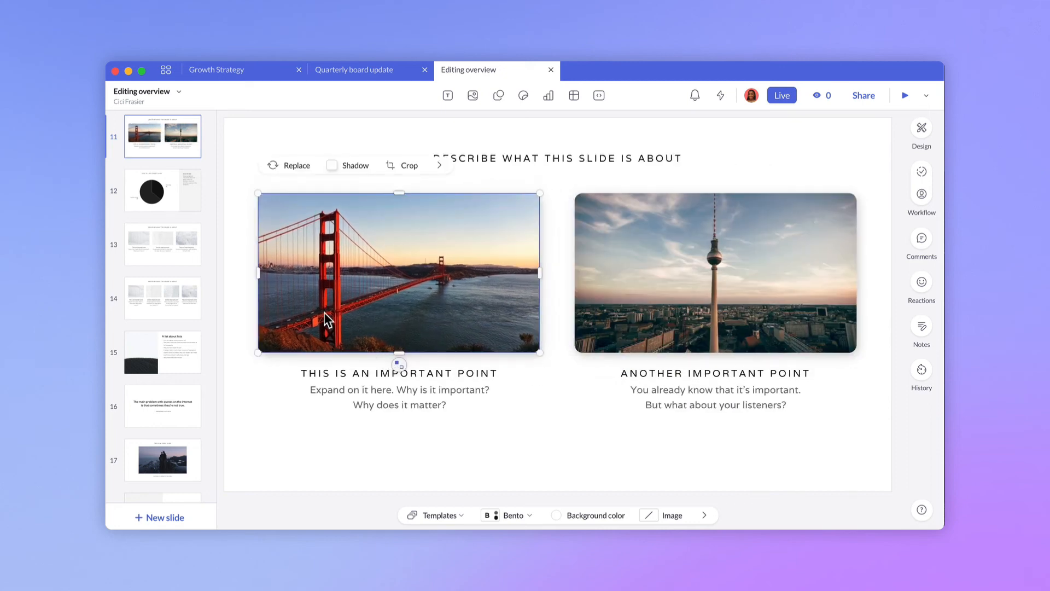
left_click(162, 190)
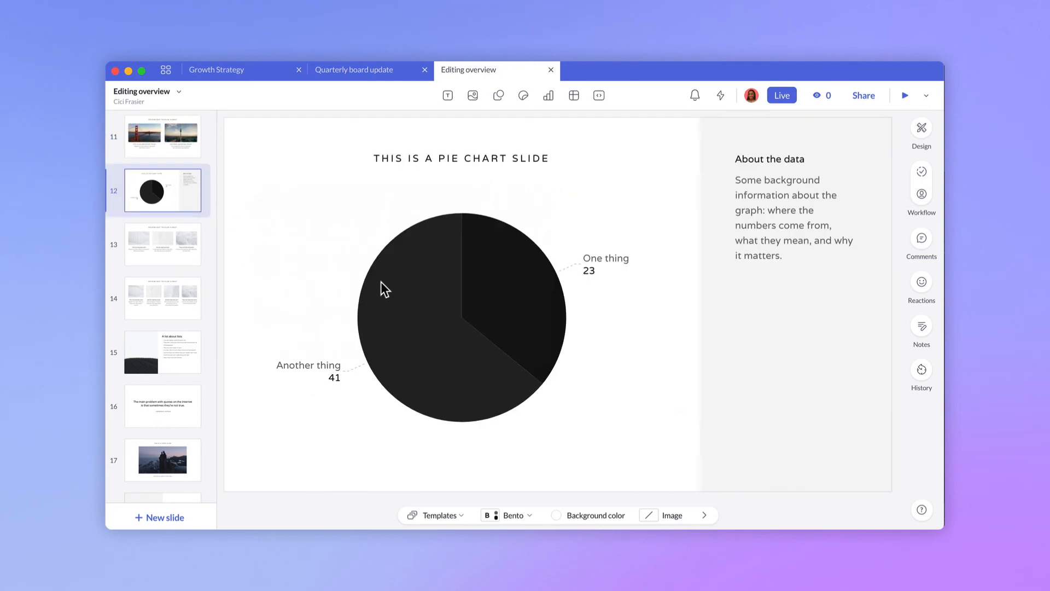
Change slide 12's chart from Pie to Bar and adjust its design settings.
left_click(363, 185)
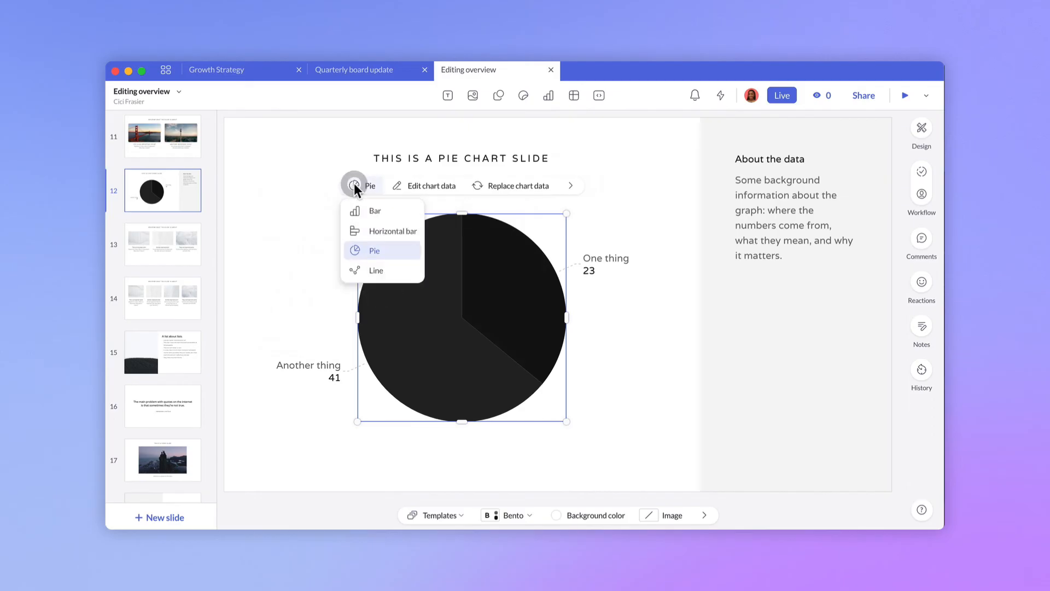
left_click(375, 210)
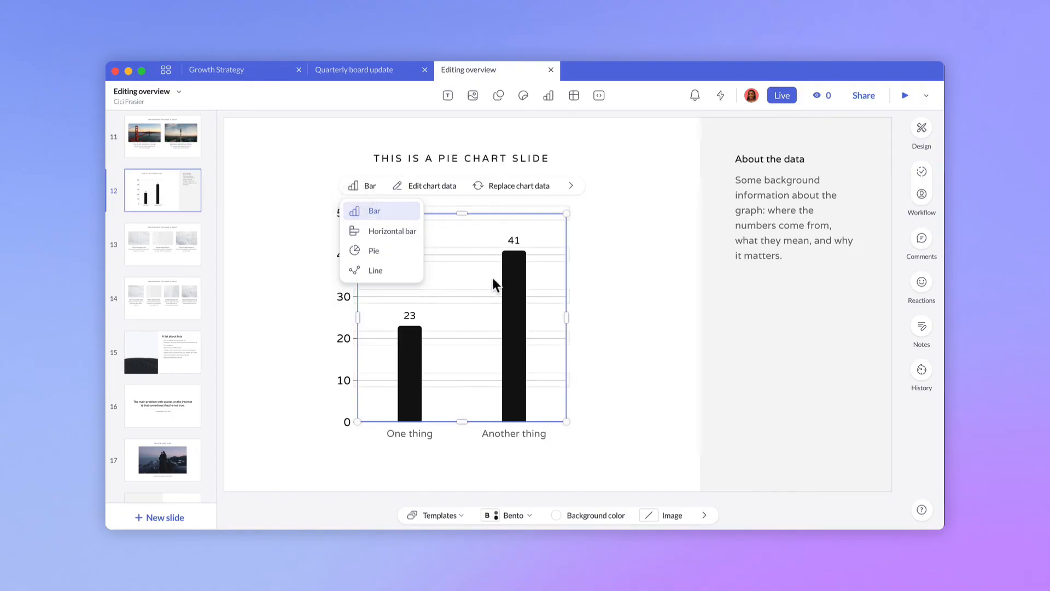
left_click(373, 209)
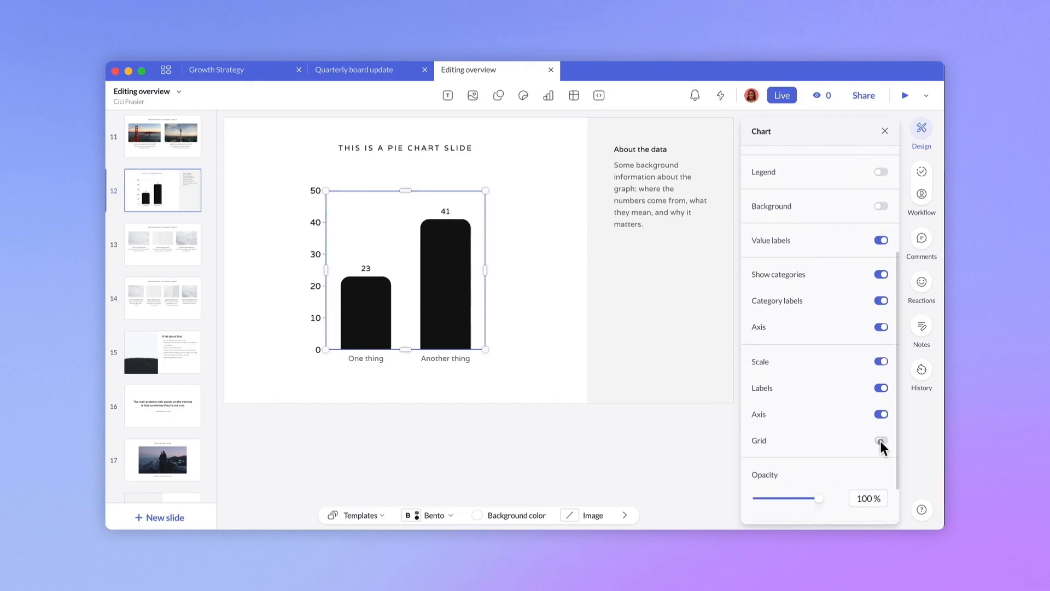
left_click(885, 131)
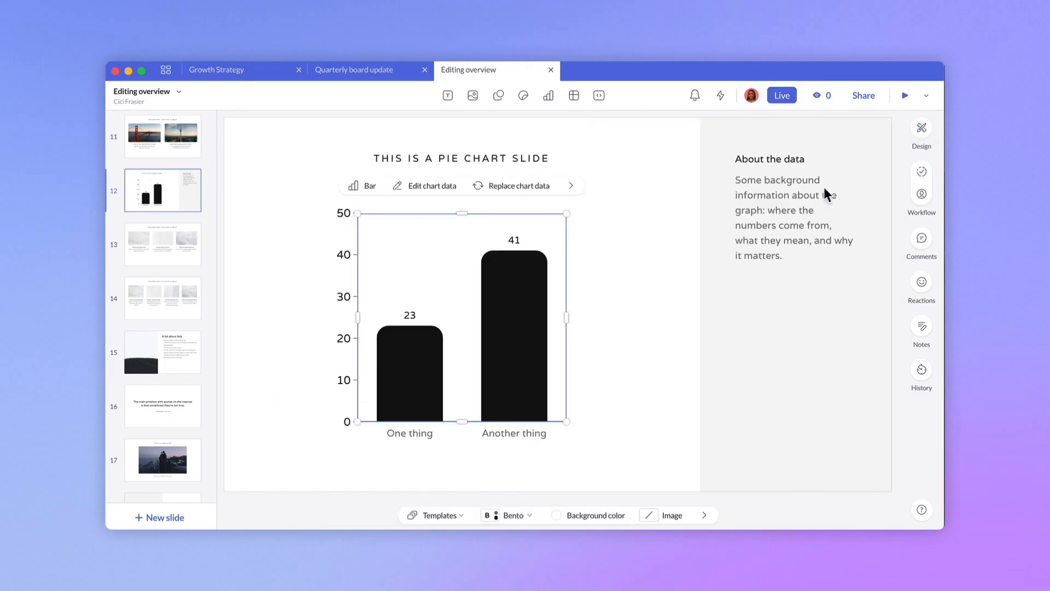
left_click(472, 501)
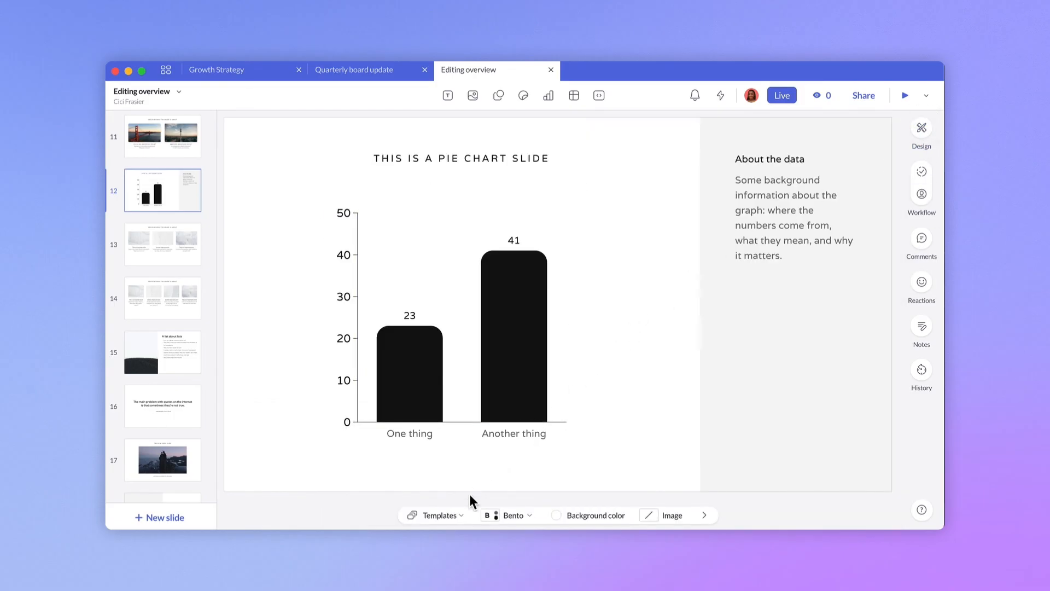
Add a new blank slide 13 after slide 12 and place a seaside portrait photo on it.
left_click(436, 516)
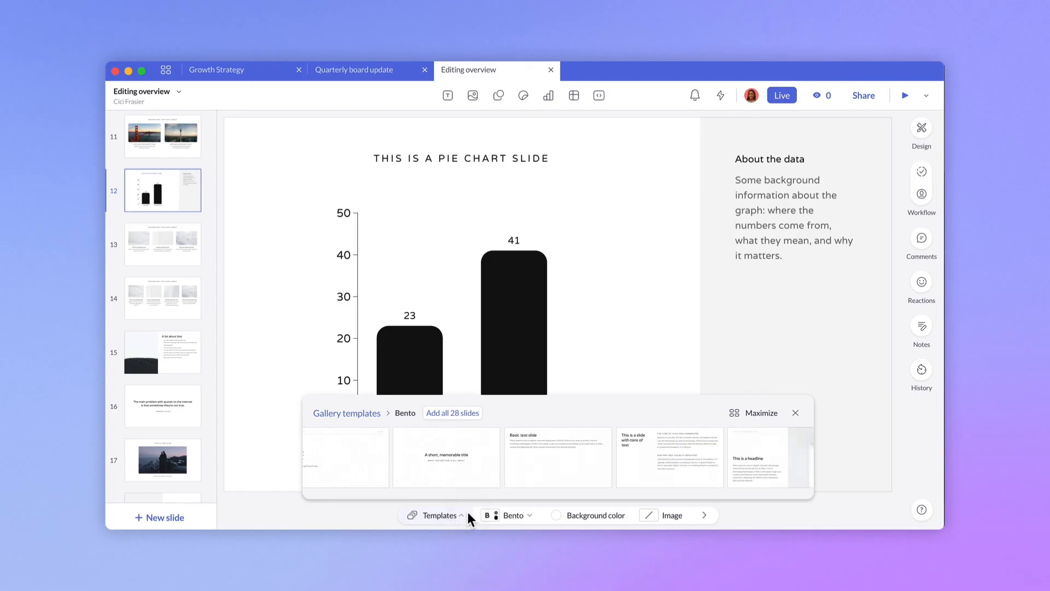
left_click(159, 517)
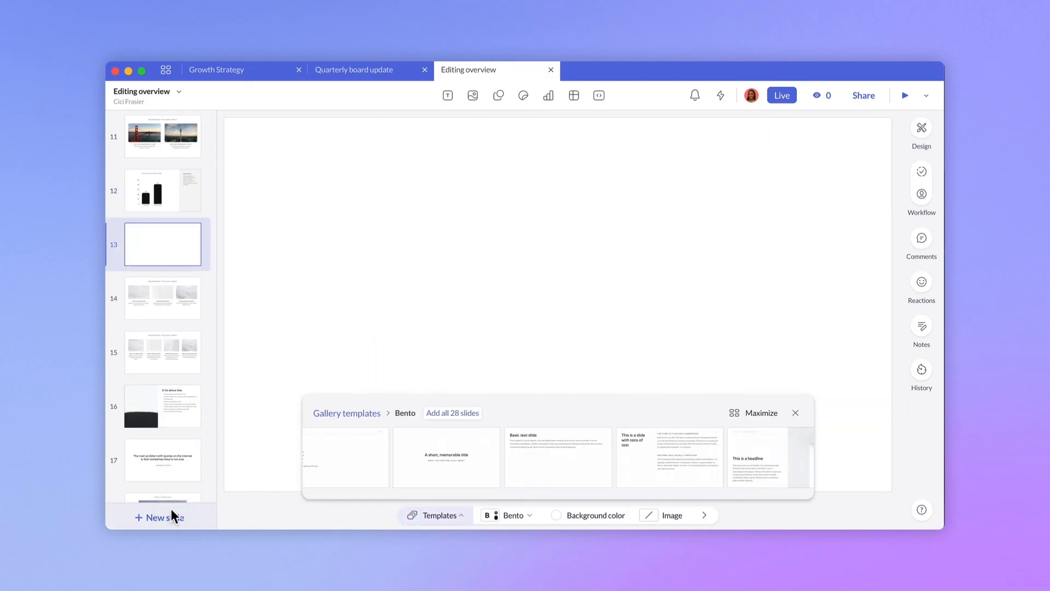
left_click(796, 412)
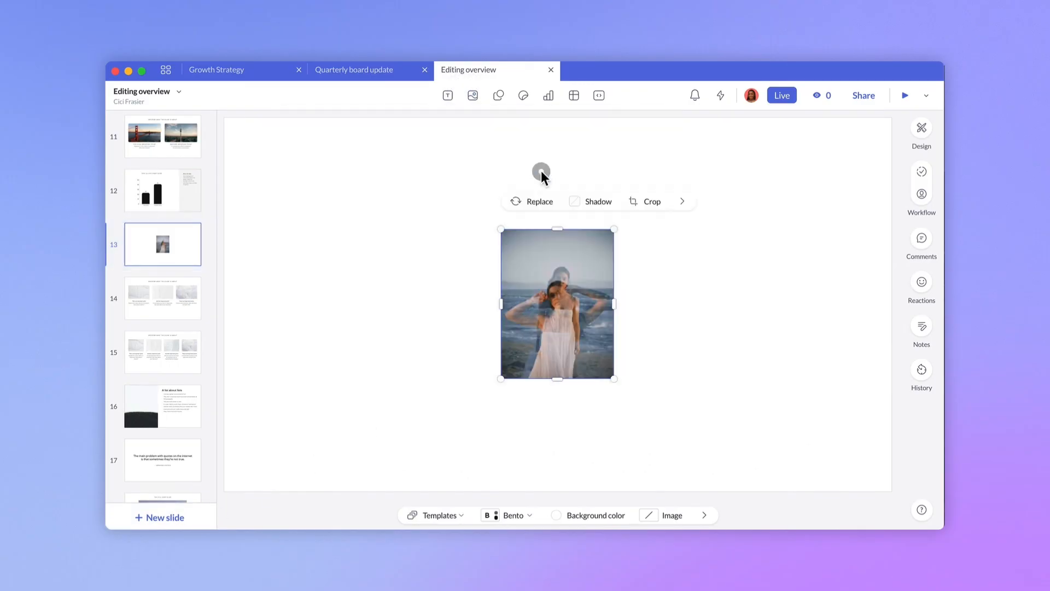
Add an "Agenda" heading on the left of the slide and apply a text style.
left_click(447, 95)
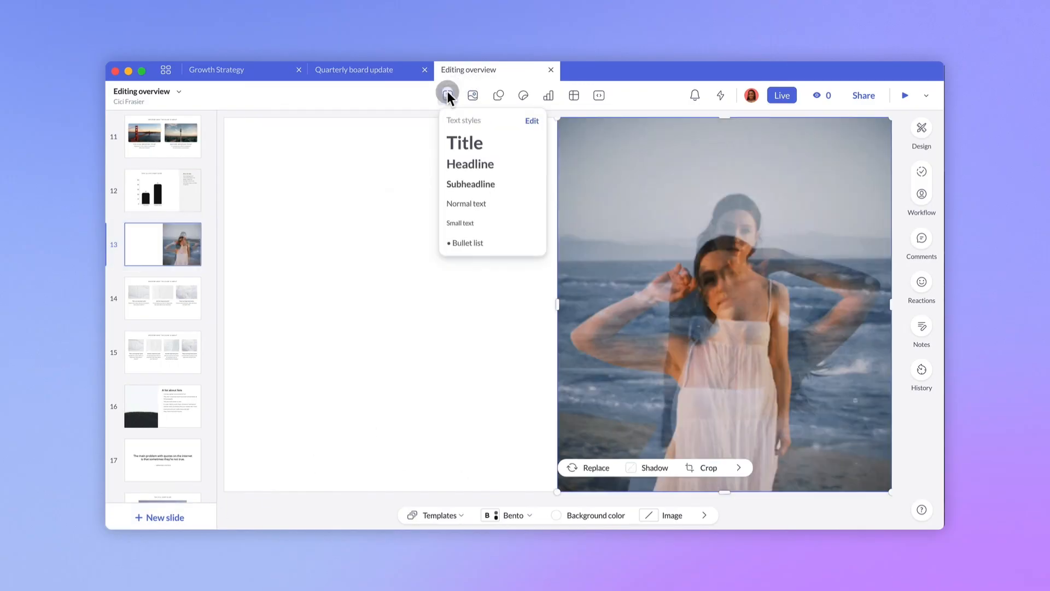
type("Agden")
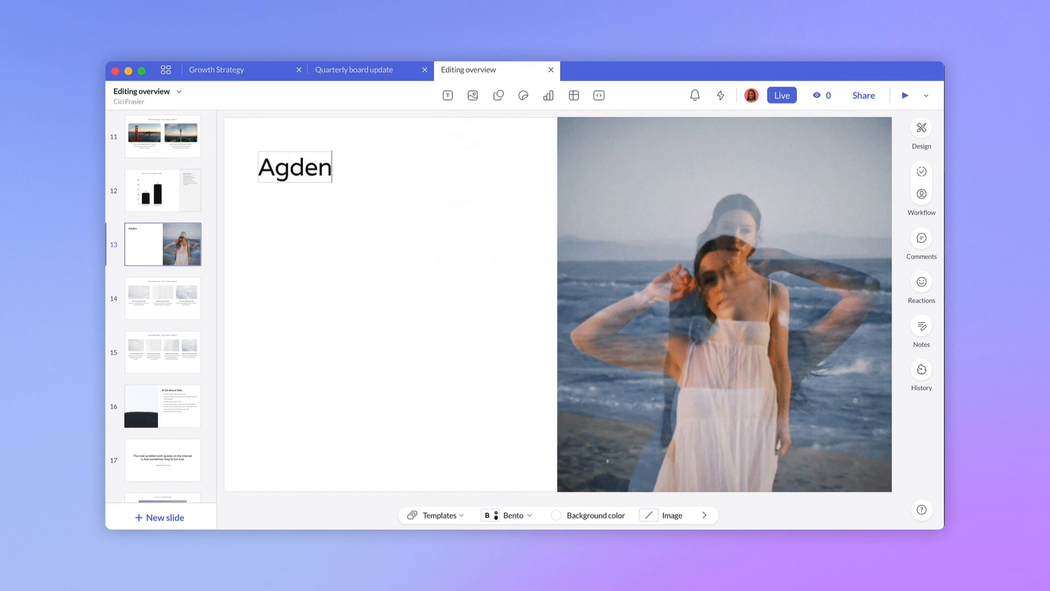
left_click(447, 95)
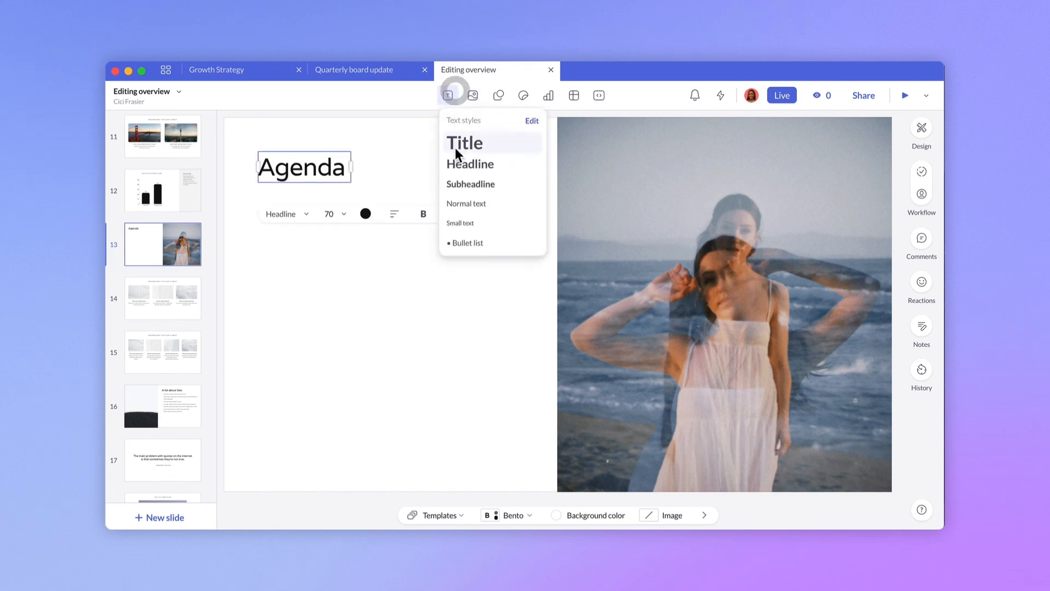